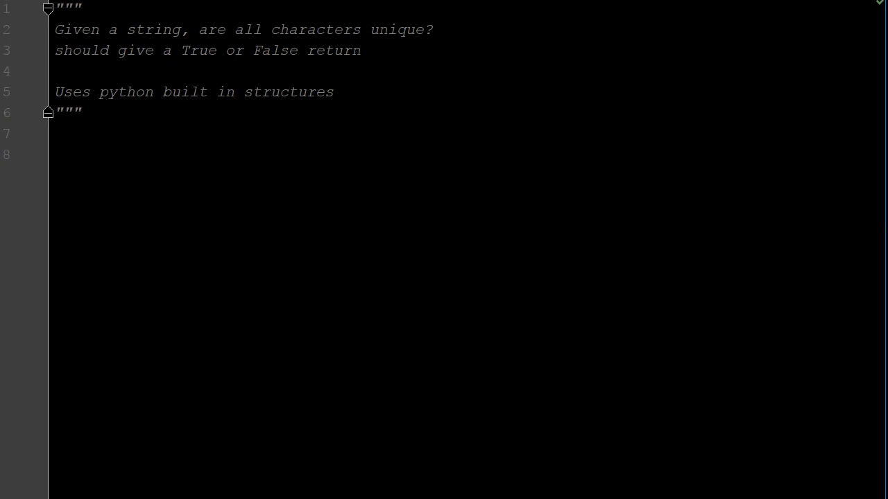
# Step: Define unique(string) under the docstring and begin a 'string =' line in its body
pyautogui.write('def uni')
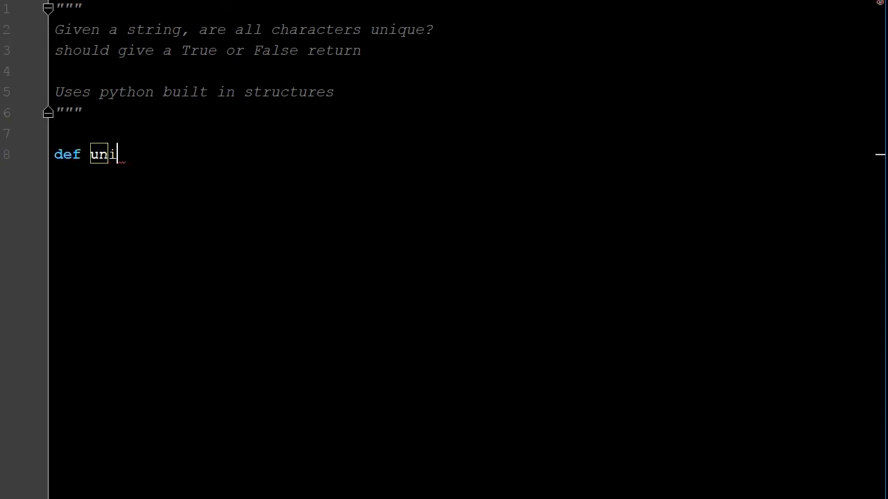
pyautogui.write('que')
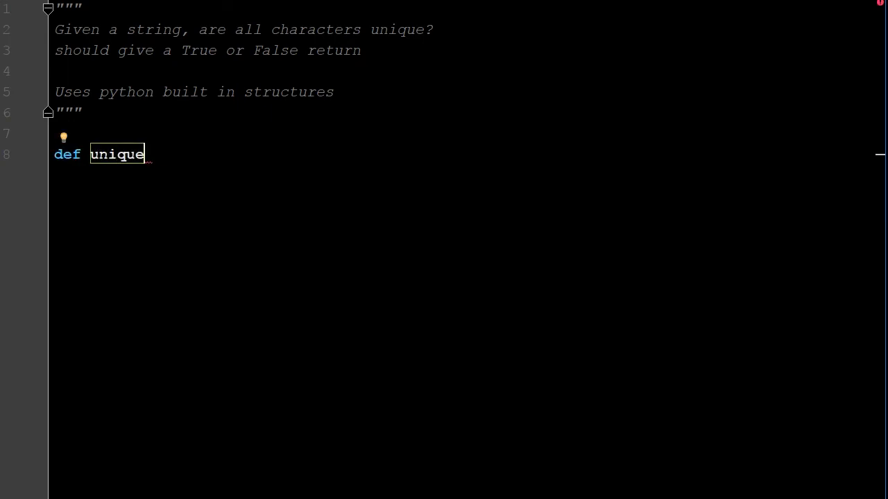
pyautogui.write('(s):')
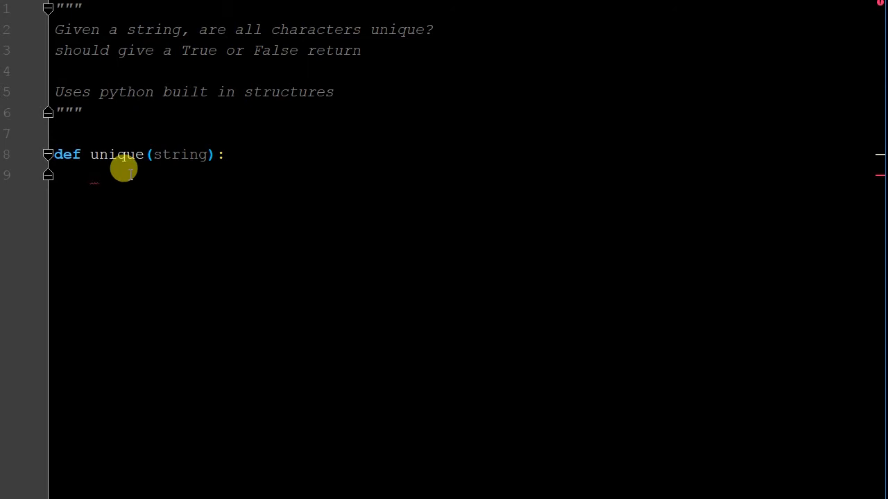
pyautogui.write('st')
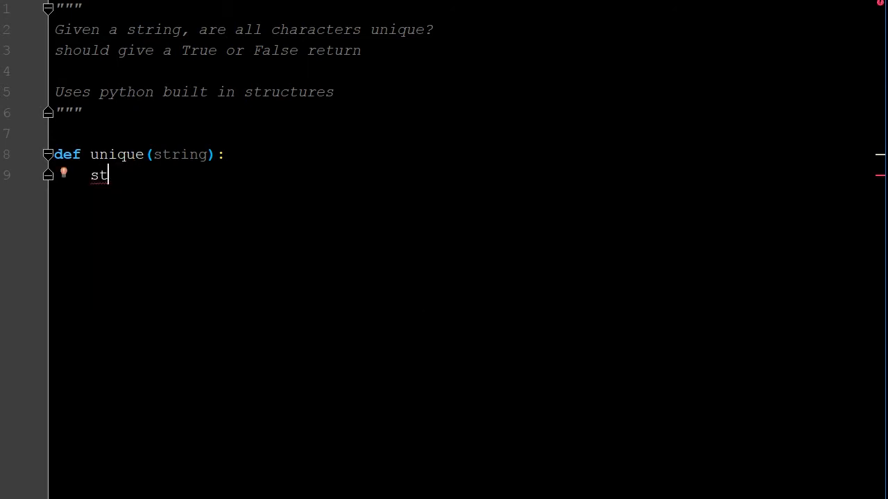
pyautogui.write('ring =')
pyautogui.write('p')
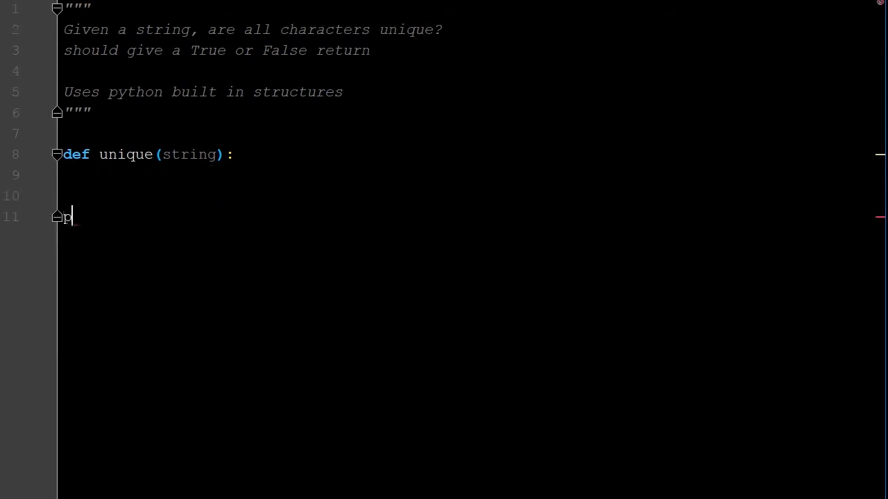
# Step: Add a test call printing unique('a b cdef')
pyautogui.write('rint(')
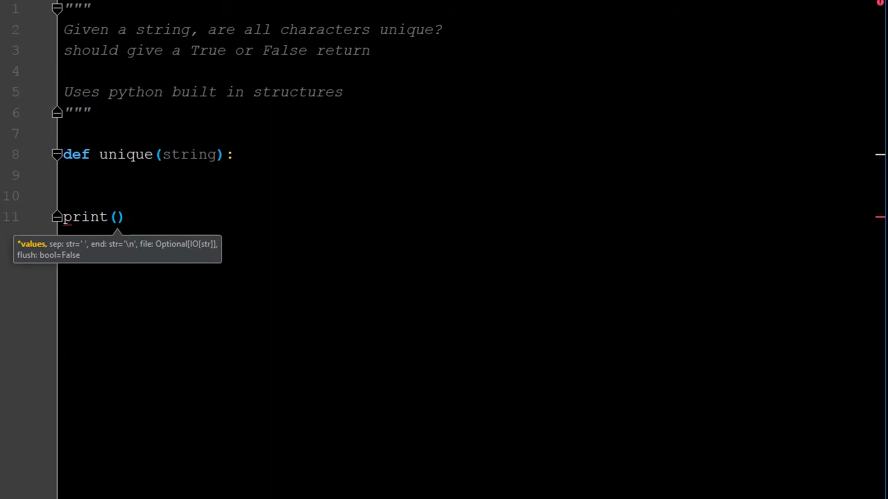
pyautogui.write('unique(')
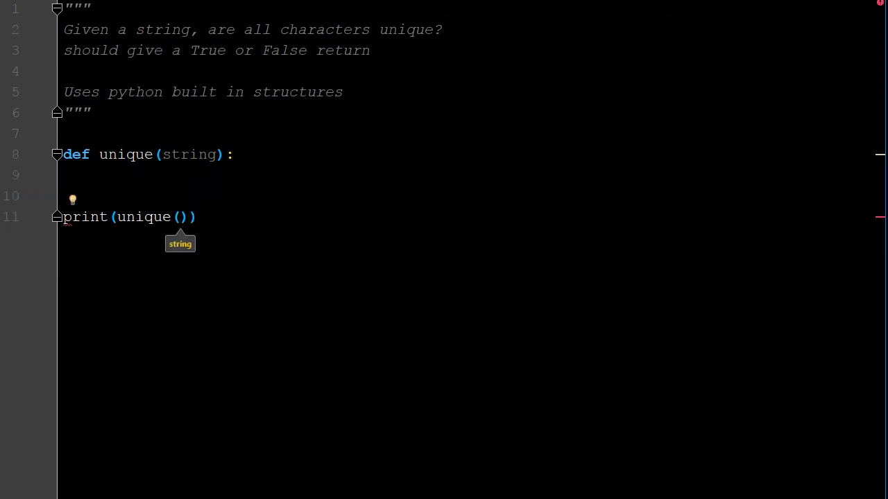
pyautogui.write("''")
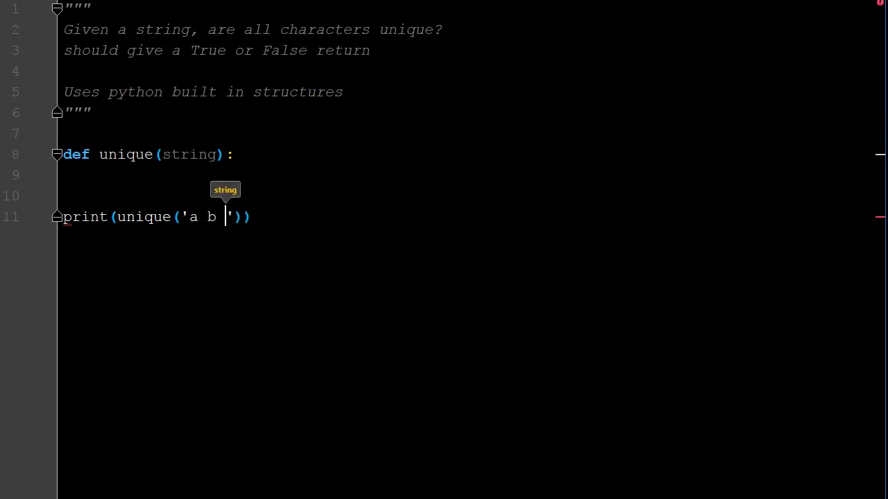
pyautogui.write('cdef')
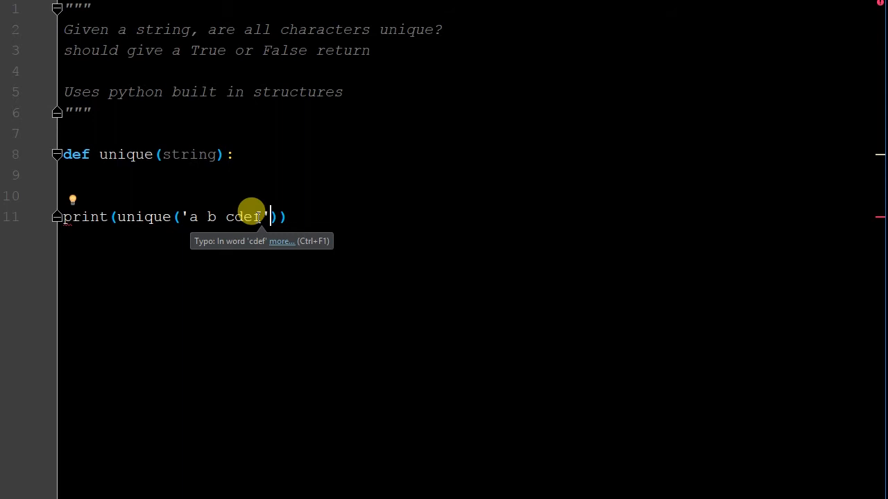
pyautogui.moveTo(132, 166)
pyautogui.write('string = string')
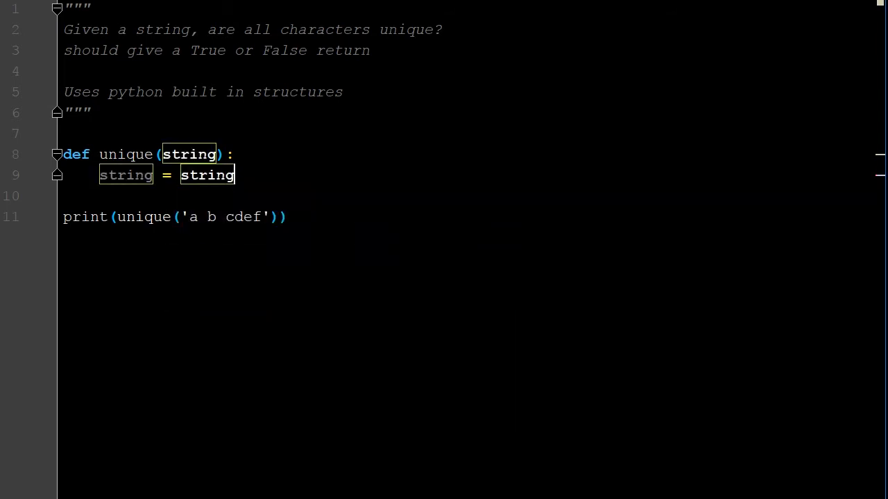
# Step: Complete the first body line as string = string.replace(' ', '')
pyautogui.write('.replace(')
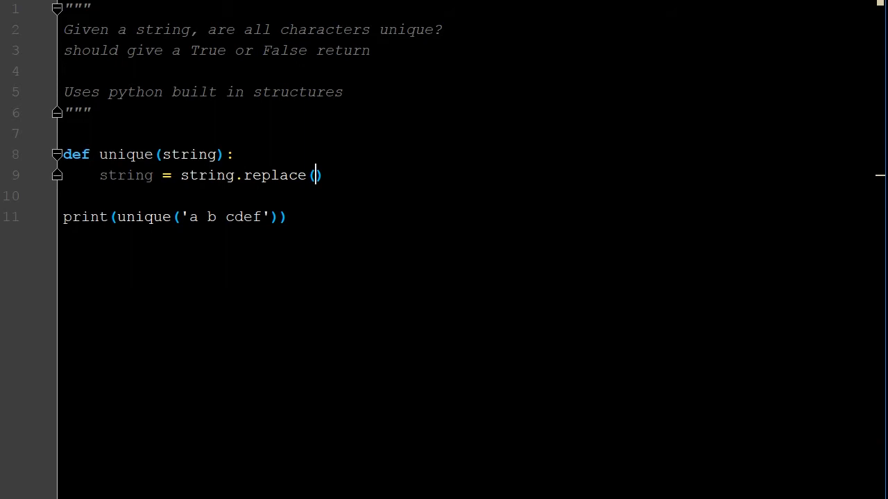
pyautogui.write("' '")
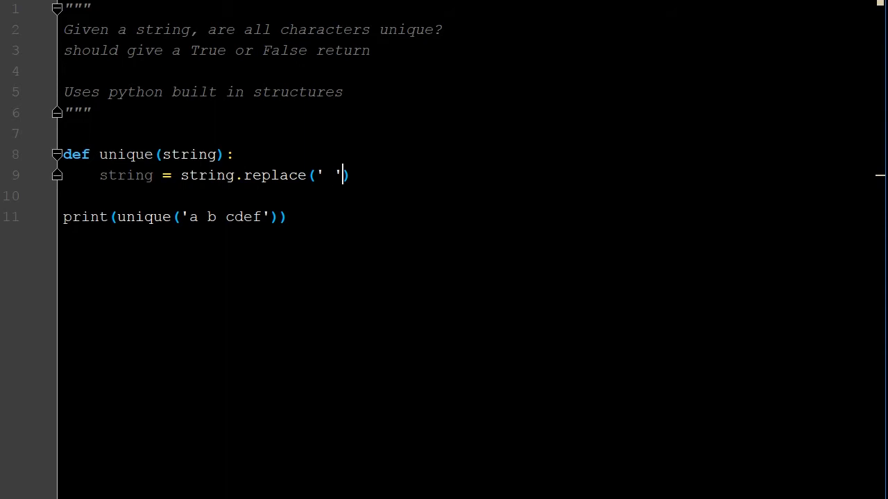
pyautogui.write(", ''")
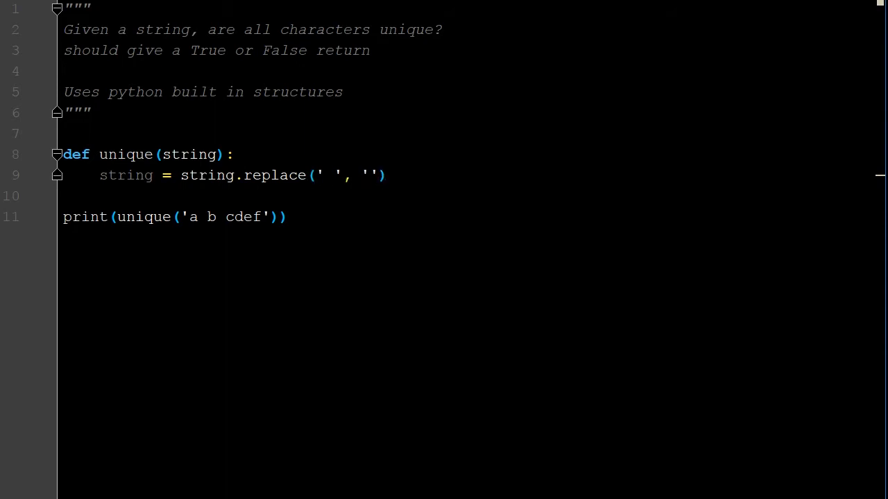
pyautogui.click(406, 173)
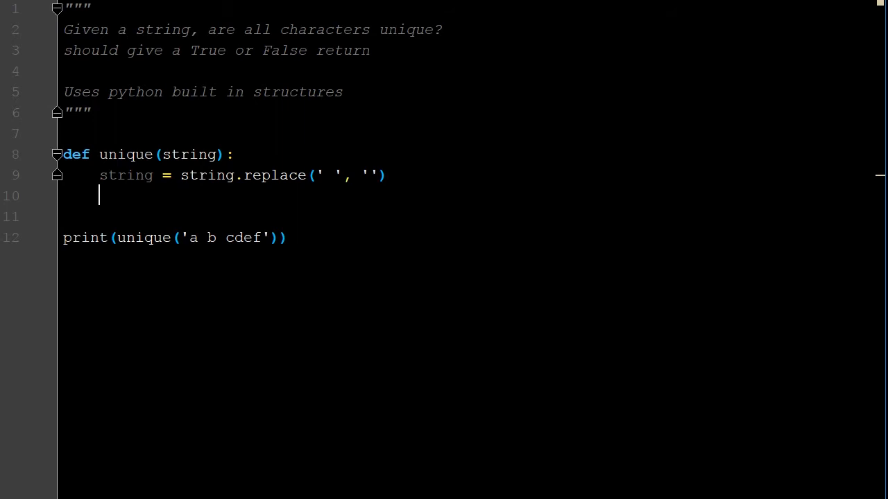
# Step: Write return len(set(string)) == len(string) as the function's result line
pyautogui.write('return')
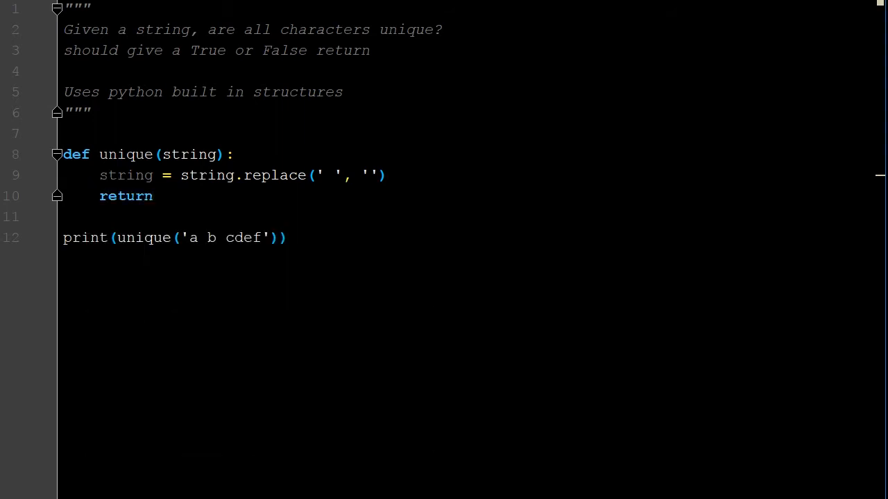
pyautogui.write('len(')
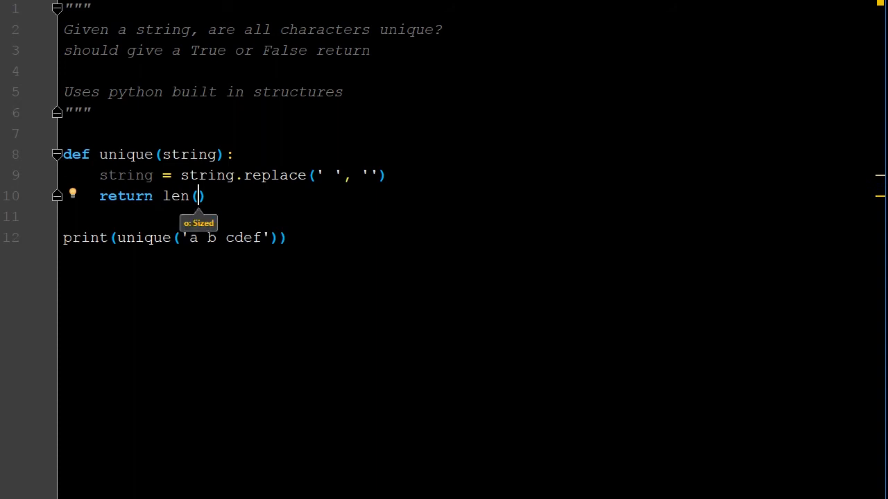
pyautogui.write('set')
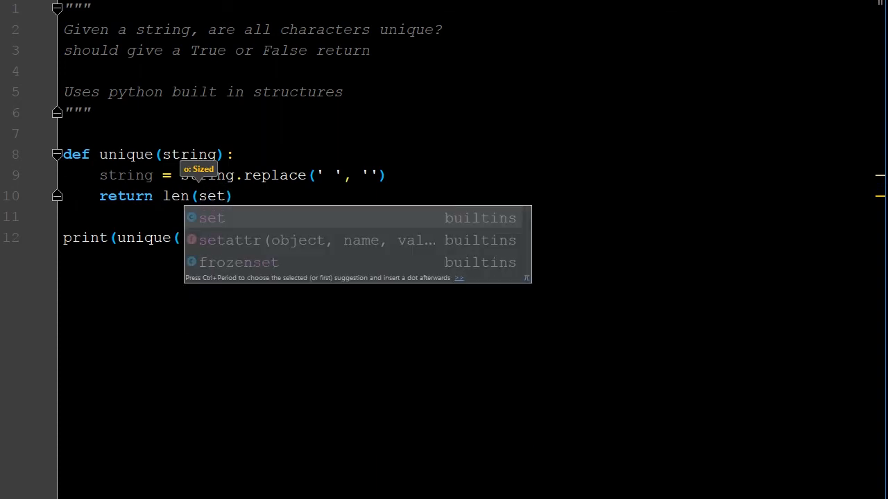
pyautogui.write('stro')
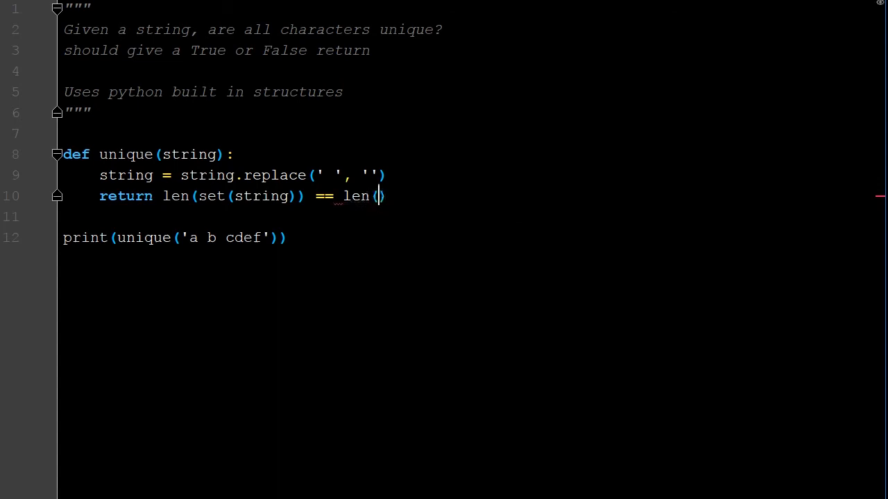
pyautogui.write('string')
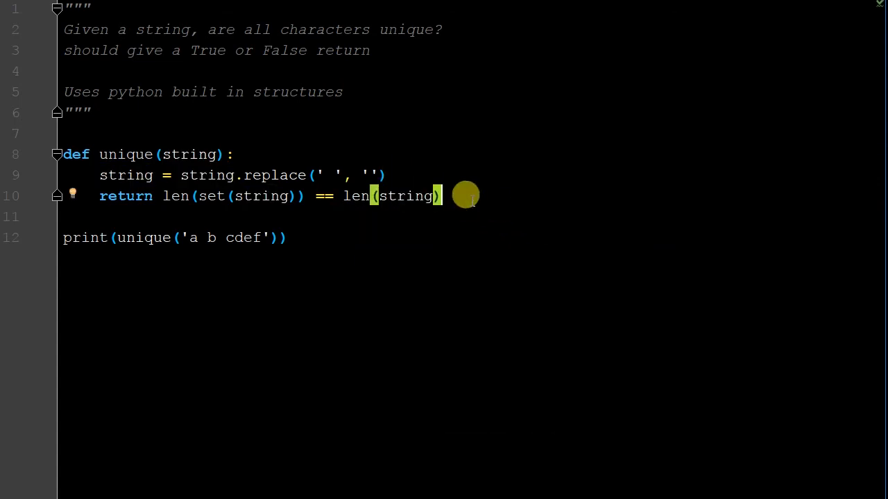
pyautogui.moveTo(191, 213)
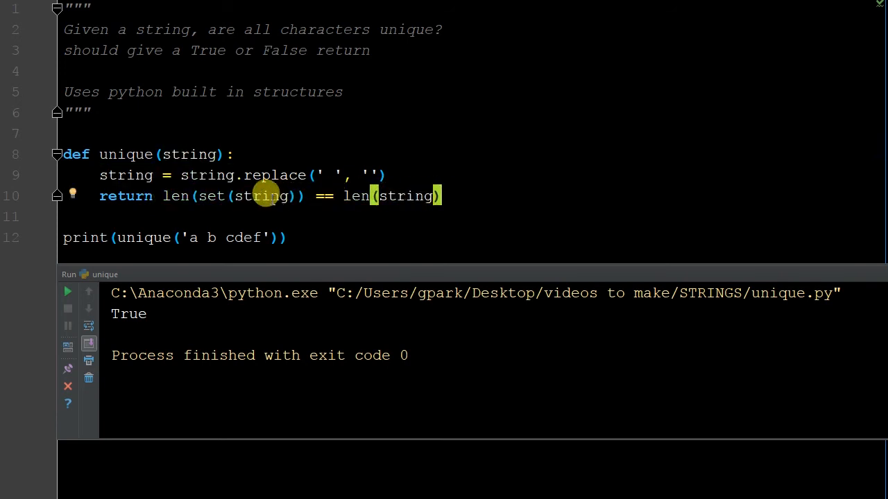
pyautogui.moveTo(201, 195)
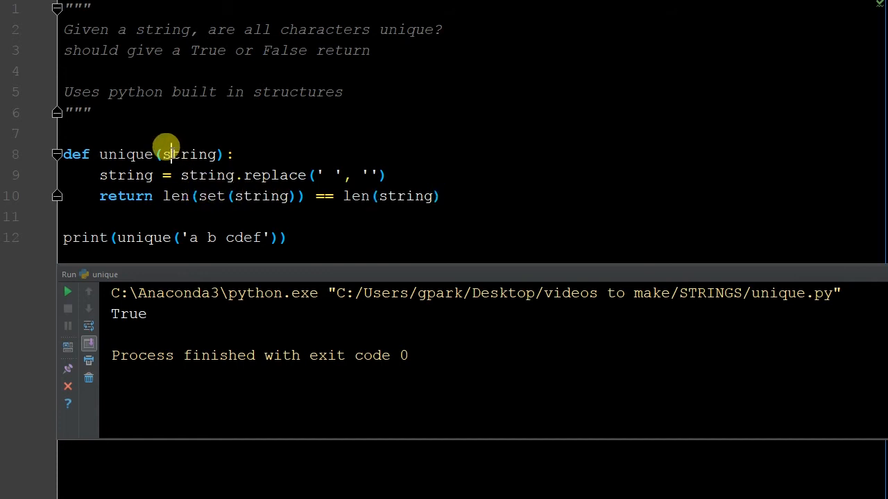
# Step: Run the script to see it print True for 'a b cdef'
pyautogui.doubleClick(189, 154)
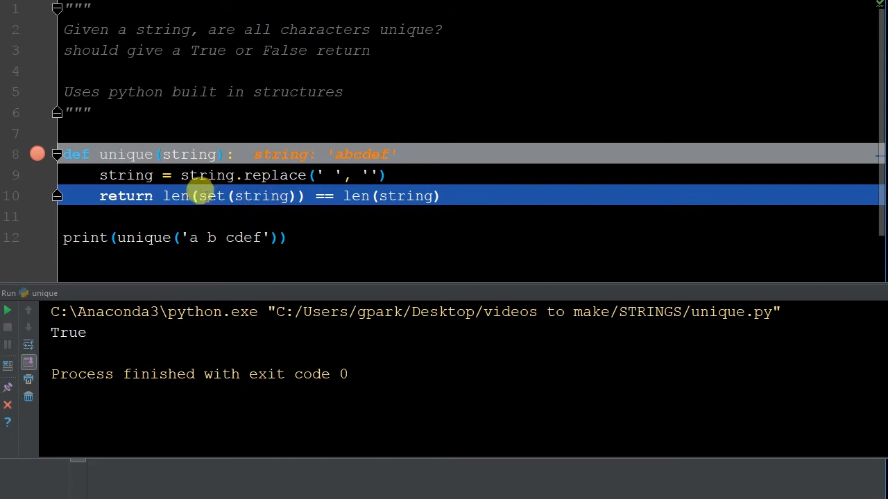
pyautogui.moveTo(385, 146)
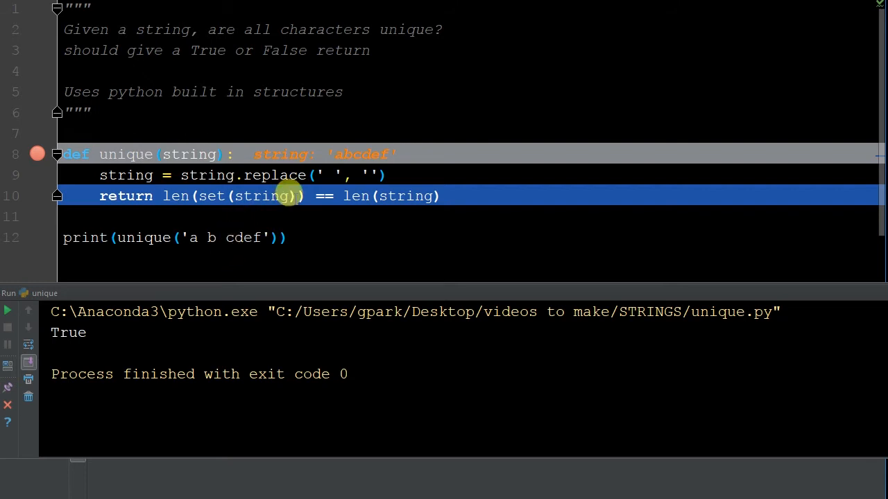
pyautogui.moveTo(347, 191)
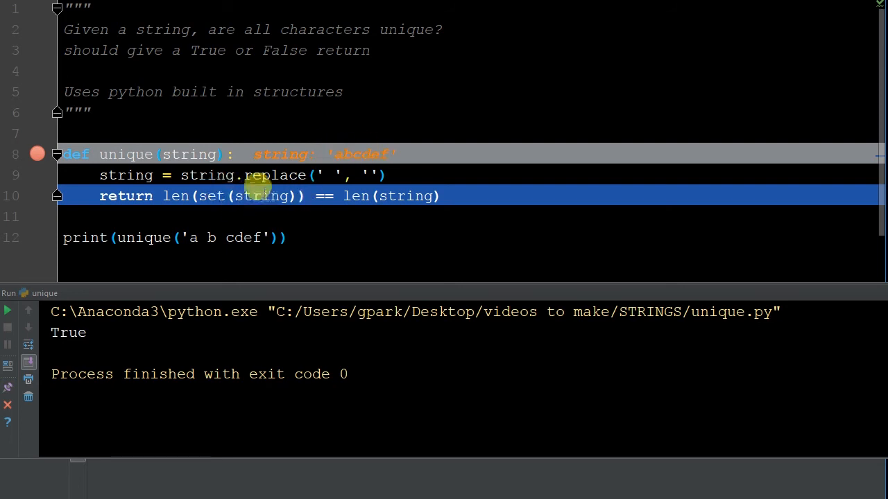
pyautogui.moveTo(246, 186)
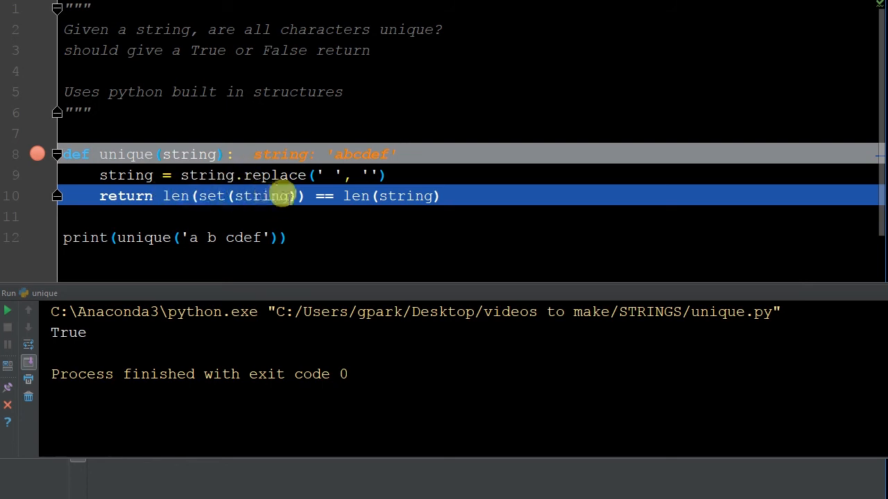
pyautogui.moveTo(175, 195)
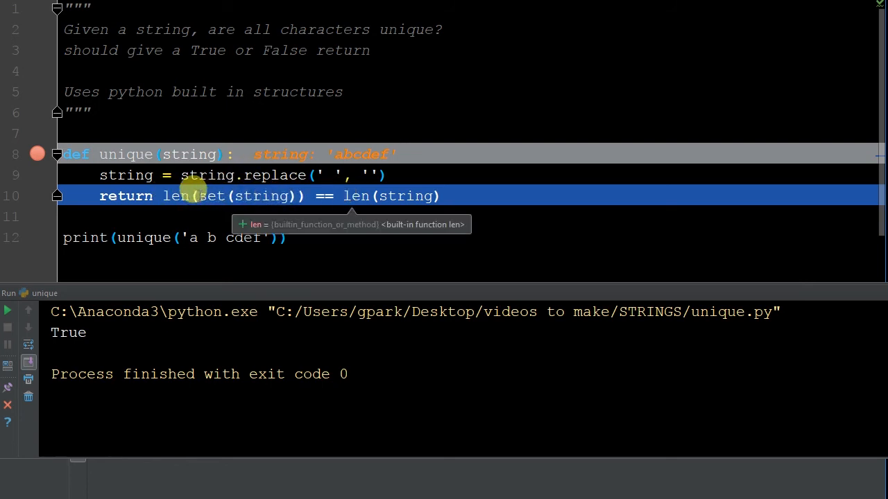
pyautogui.moveTo(183, 235)
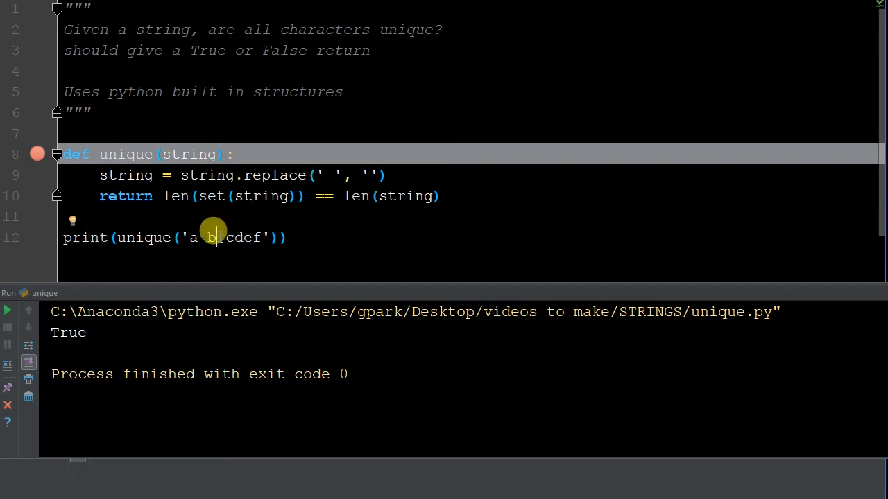
# Step: Change the test string to 'a bb cdef' and run it again
pyautogui.write('b')
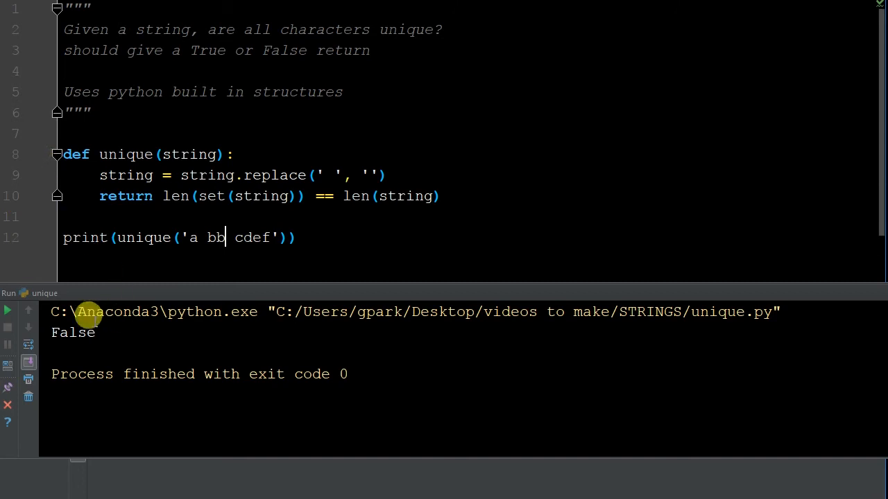
pyautogui.click(36, 154)
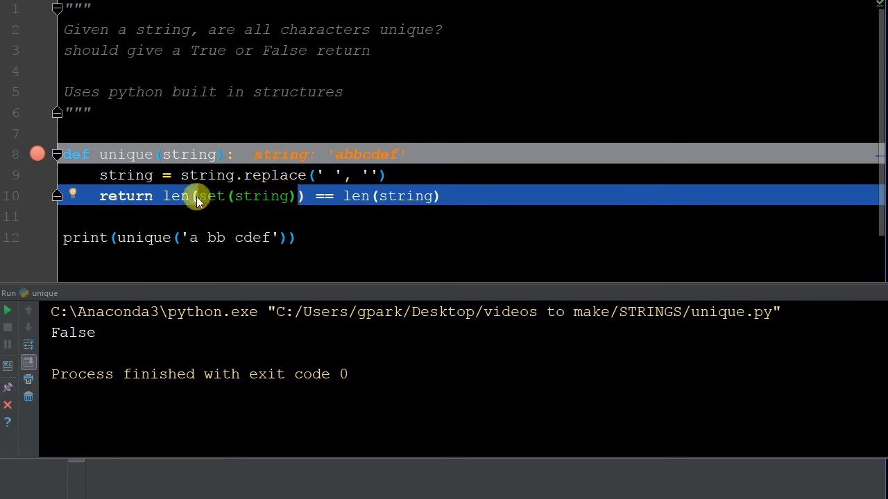
pyautogui.moveTo(239, 197)
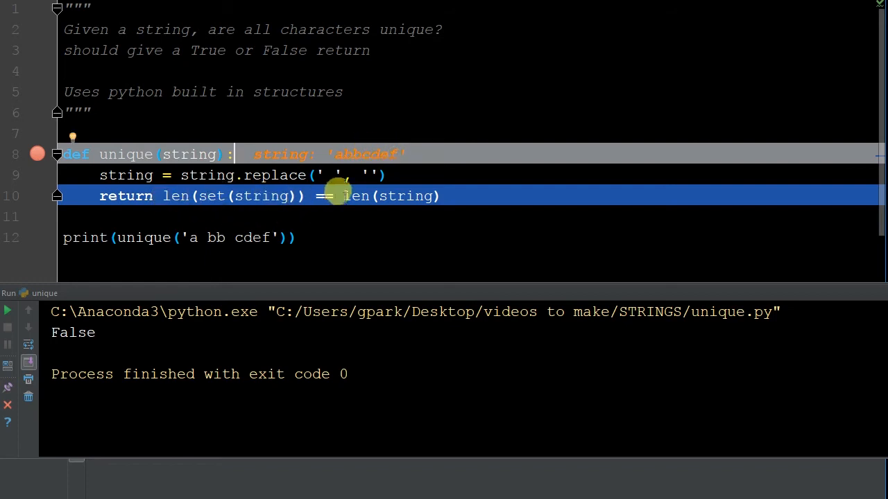
pyautogui.moveTo(156, 311)
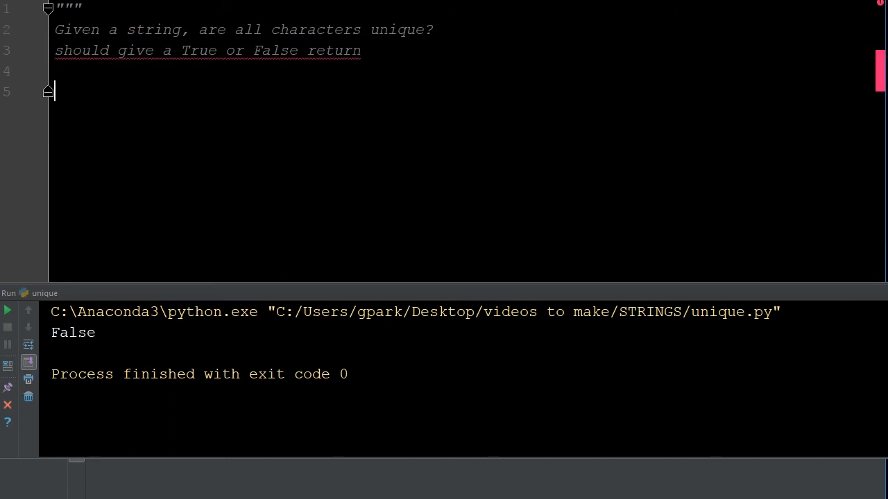
# Step: Close the docstring and define unique(s) that strips spaces with s.replace(' ', '')
pyautogui.write('"""')
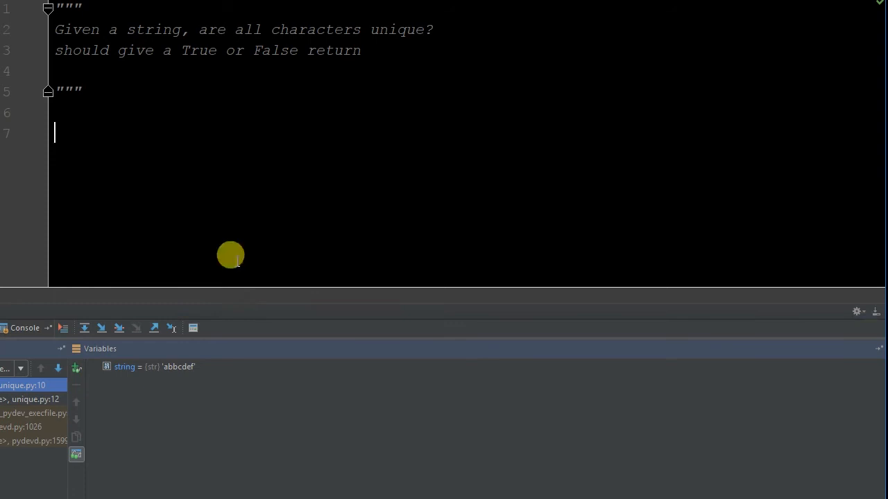
pyautogui.moveTo(238, 307)
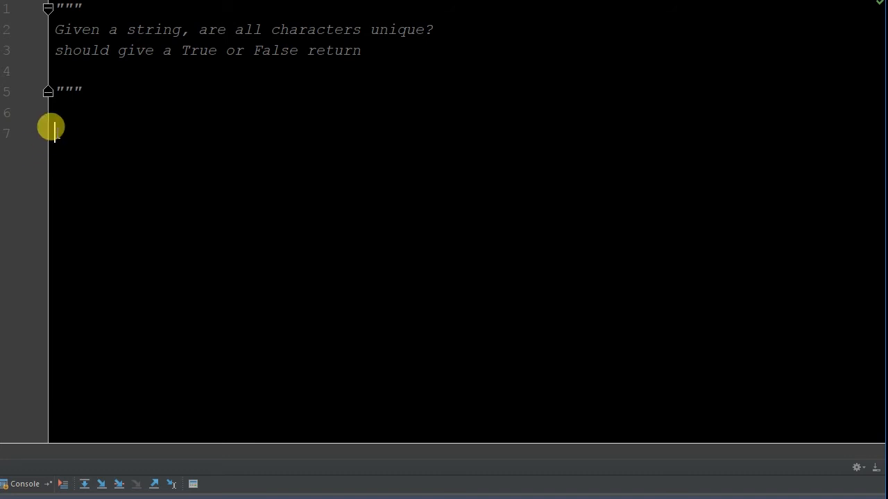
pyautogui.write('def')
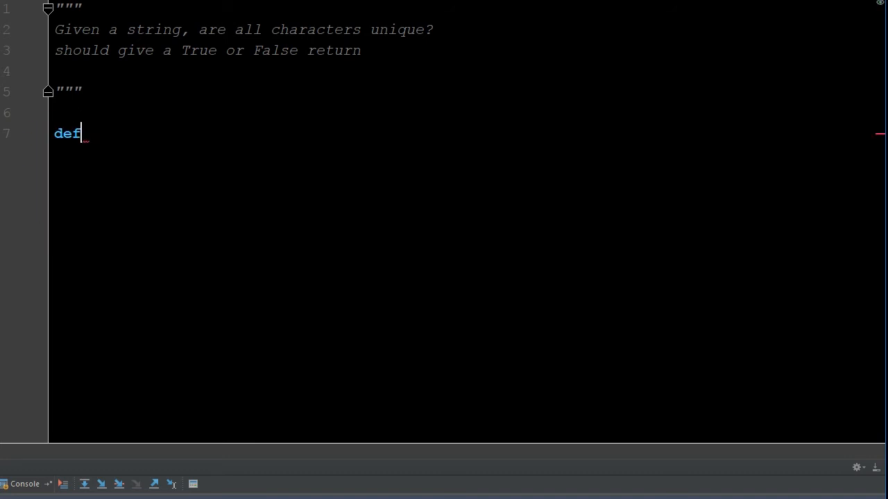
pyautogui.write('unique()')
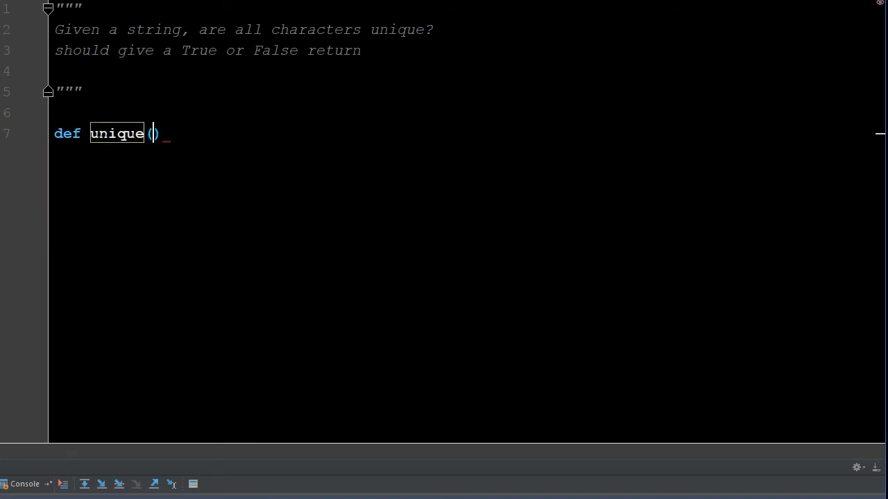
pyautogui.write('st')
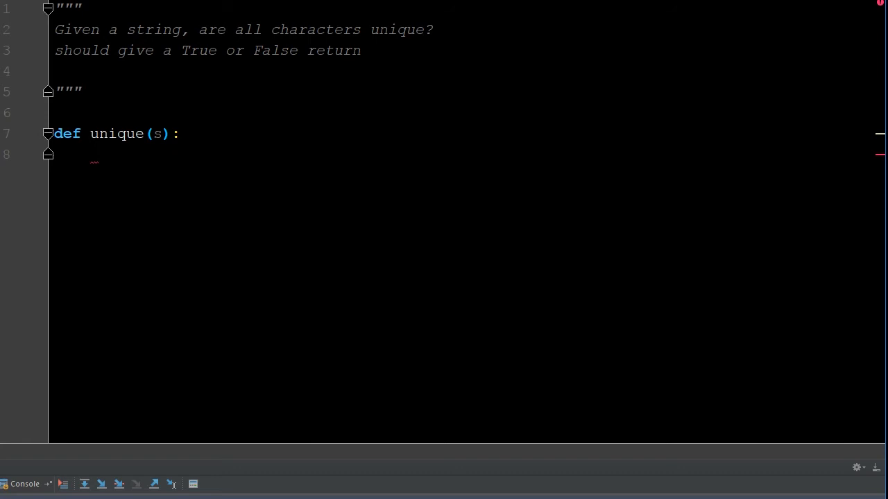
pyautogui.write('s =')
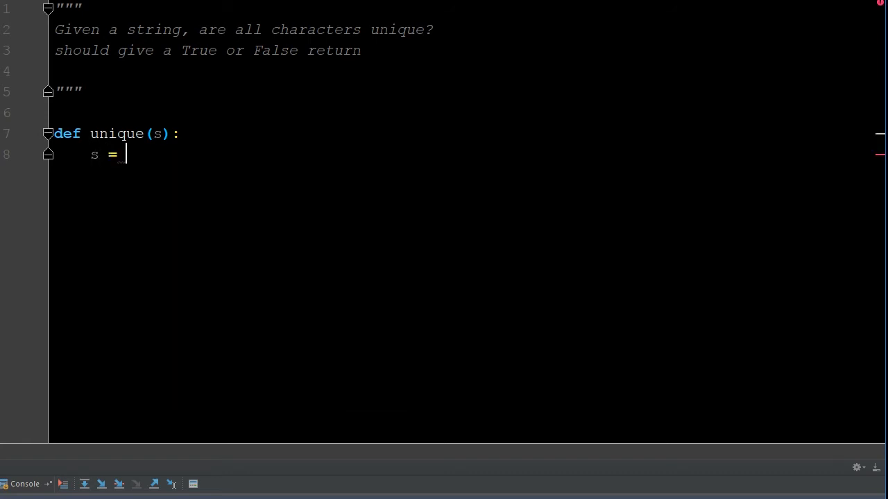
pyautogui.write('s.replace(')
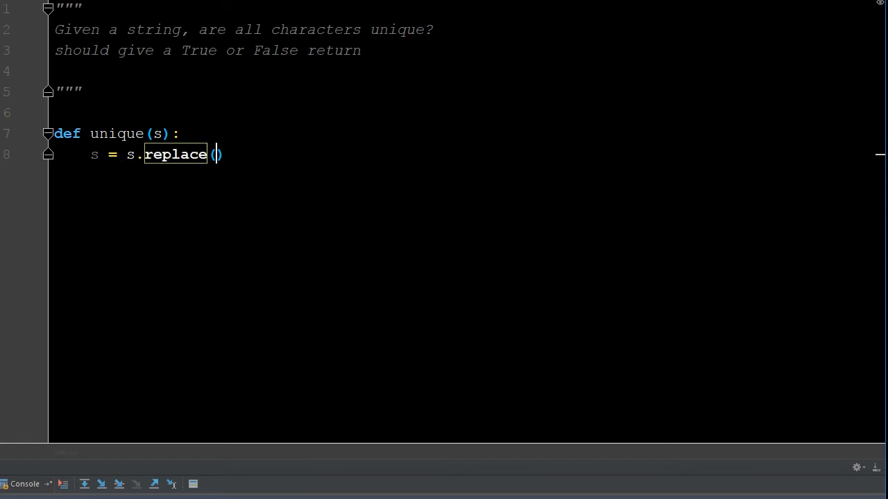
pyautogui.write("' '")
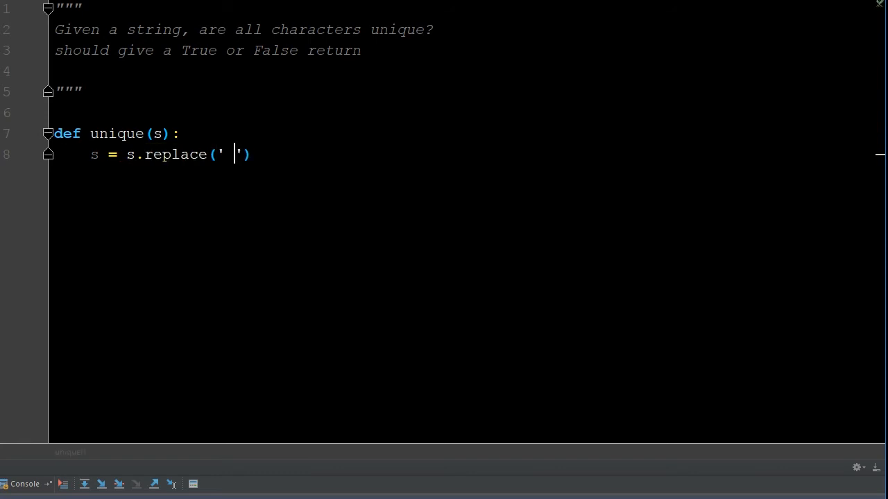
pyautogui.write(", '")
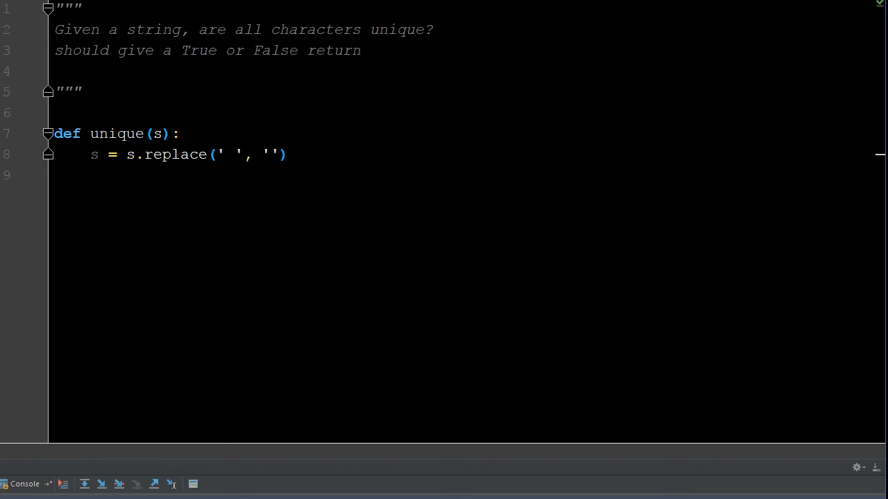
# Step: Add an empty characters set, a for-letter loop over s, and begin print(unique(
pyautogui.write('characters')
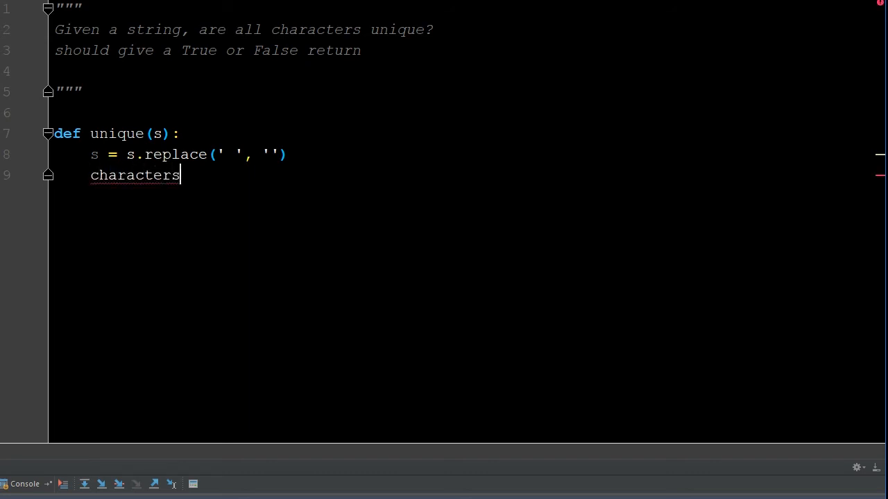
pyautogui.write('= set()')
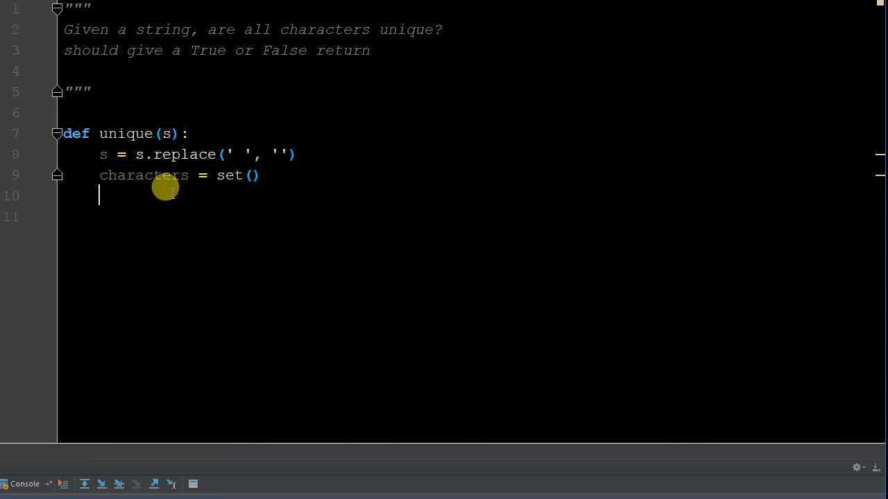
pyautogui.write('for letter in s:')
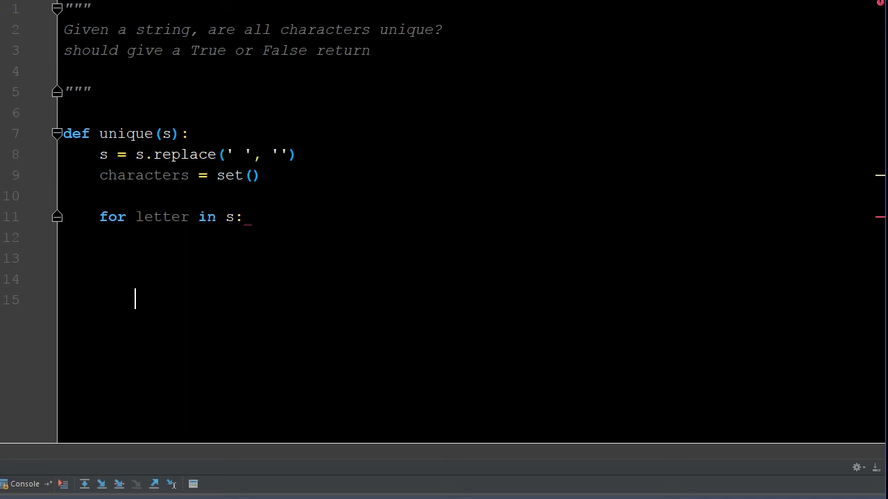
pyautogui.write('print(')
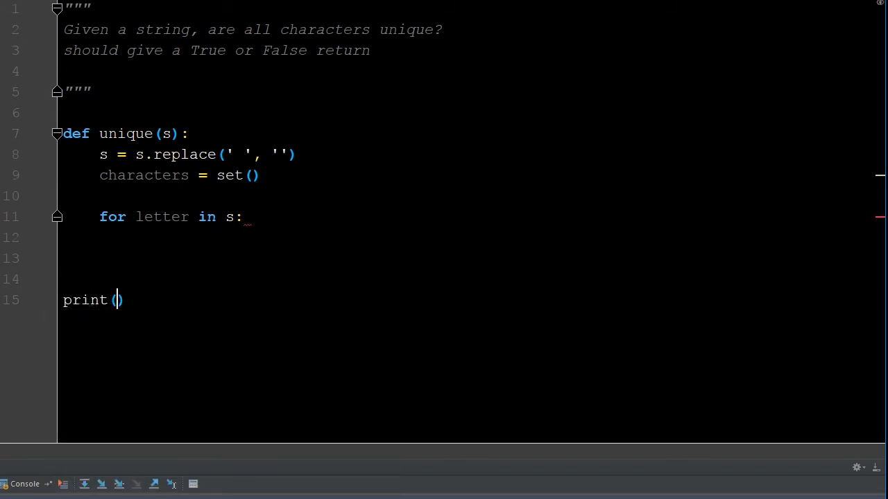
pyautogui.write("unique('a b'")
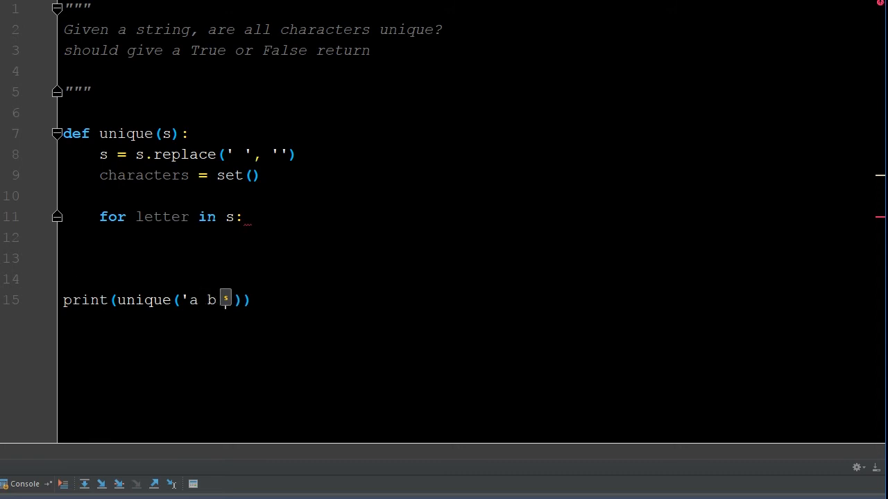
# Step: Finish print(unique('a b cdef')) and start an if statement inside the loop
pyautogui.write('cdef')
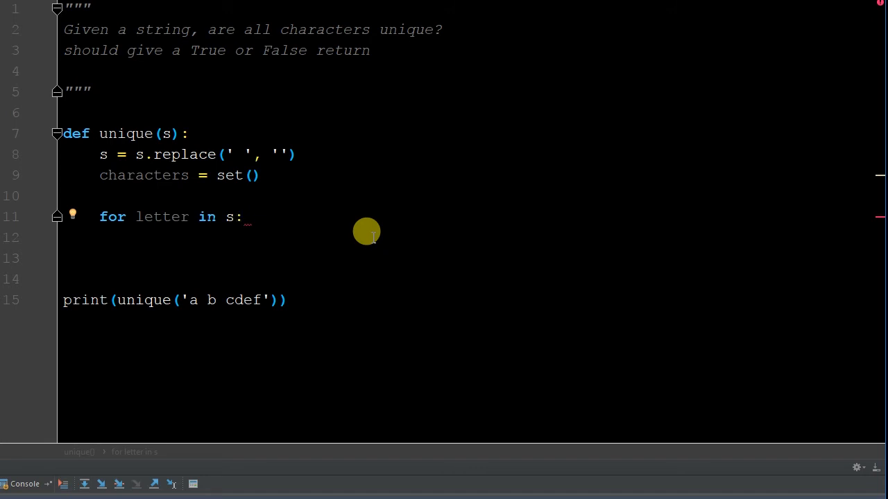
pyautogui.press('enter')
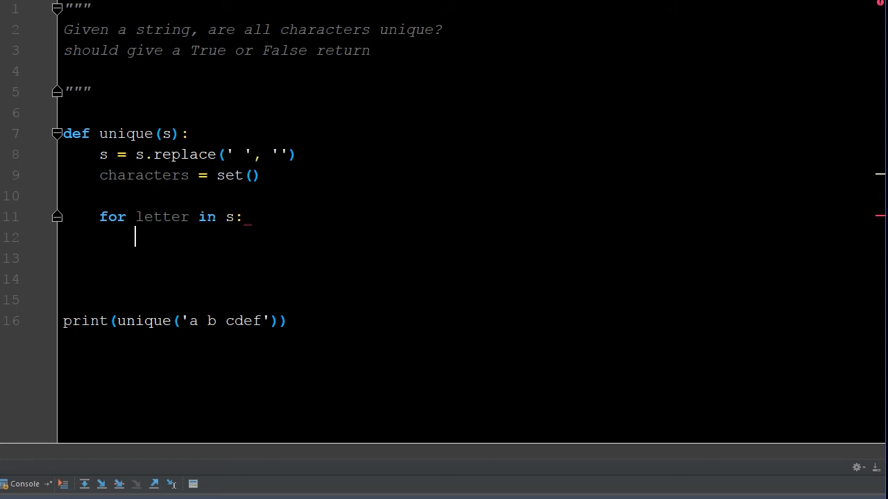
pyautogui.write('if')
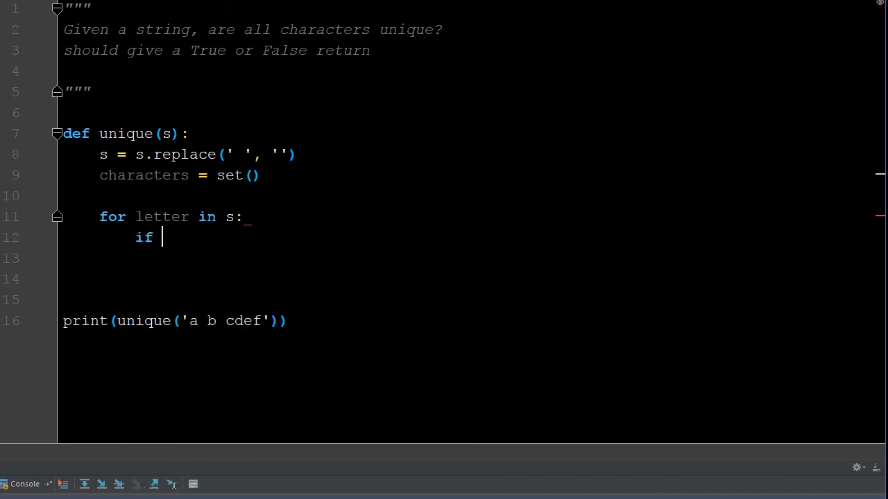
# Step: Return False when the letter is already in characters, and add a second b to the test string
pyautogui.write('letter in')
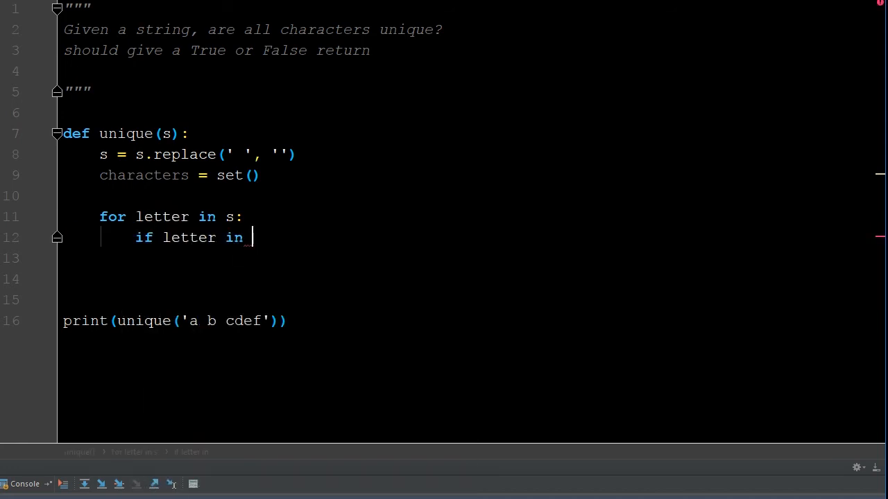
pyautogui.write('charact')
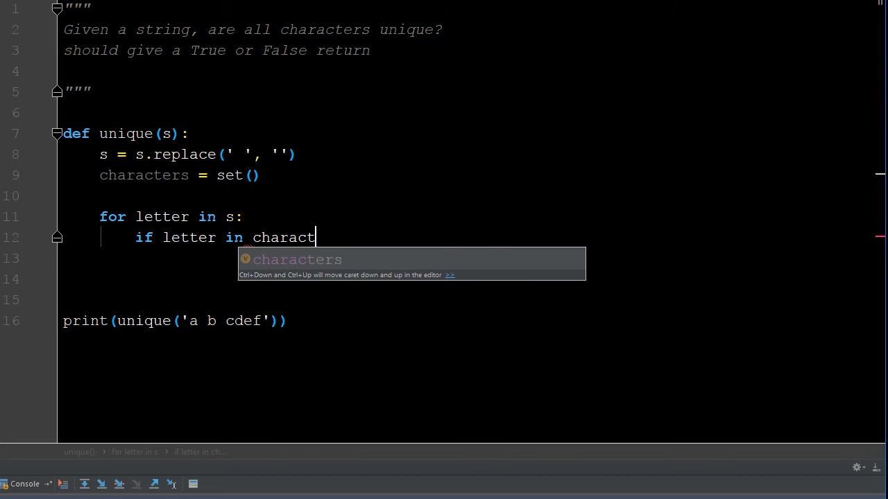
pyautogui.press('enter')
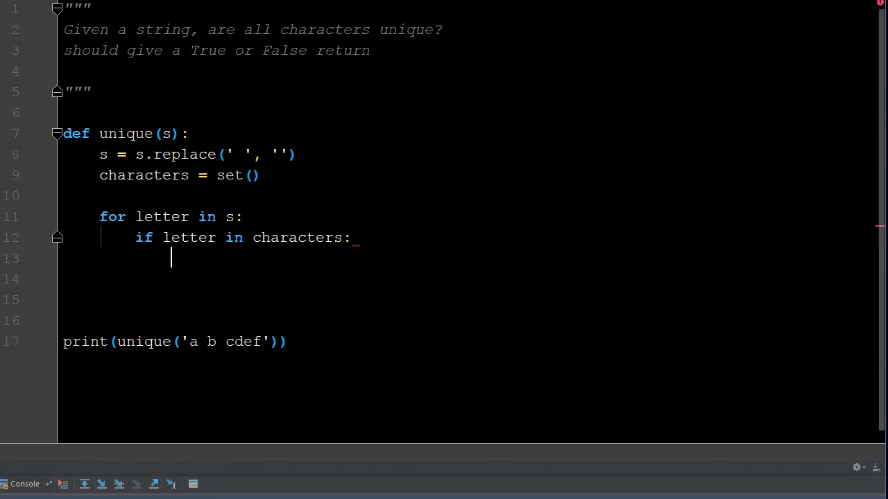
pyautogui.write('r')
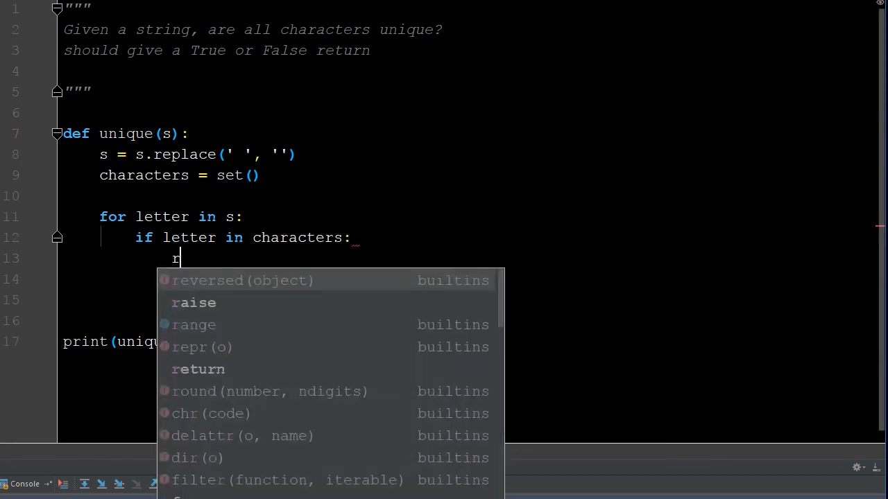
pyautogui.write('return False')
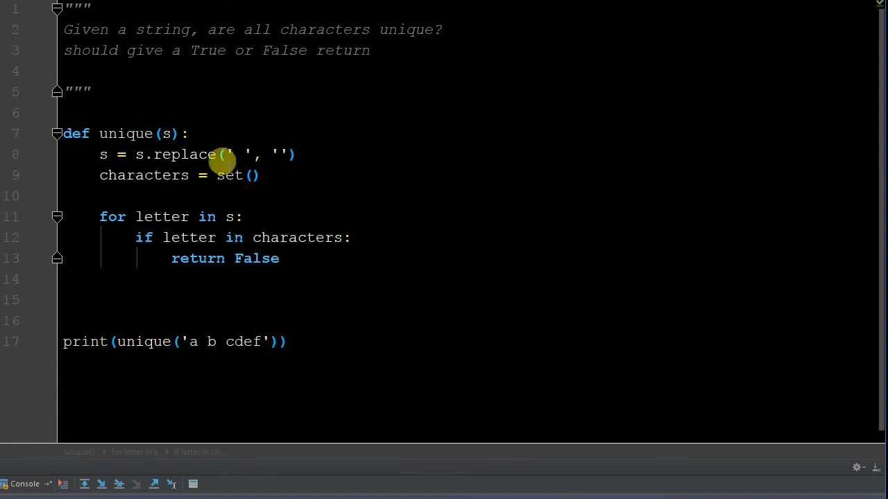
pyautogui.write('b')
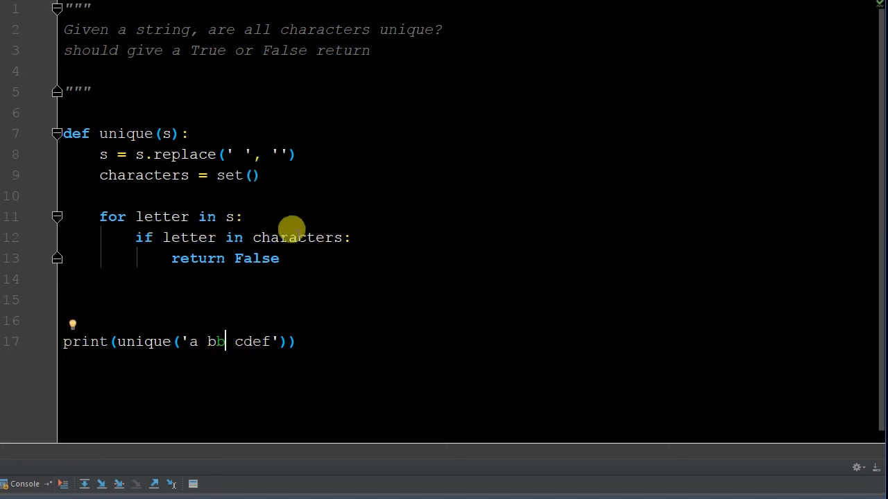
# Step: Add an else branch with characters.add(letter) and end the function with return True
pyautogui.click(152, 278)
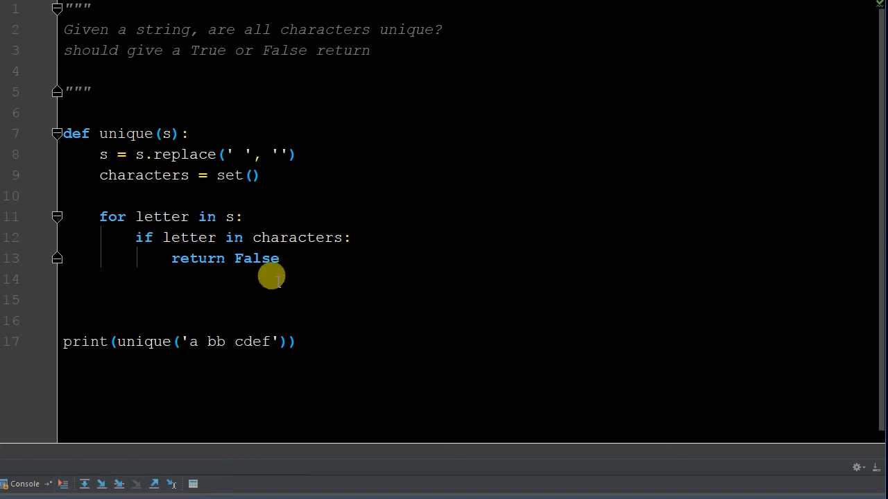
pyautogui.write('else:')
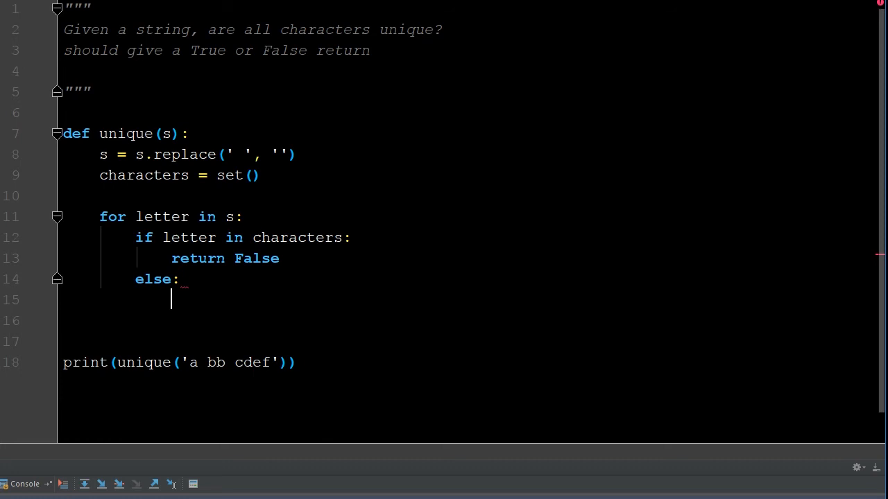
pyautogui.write('characters')
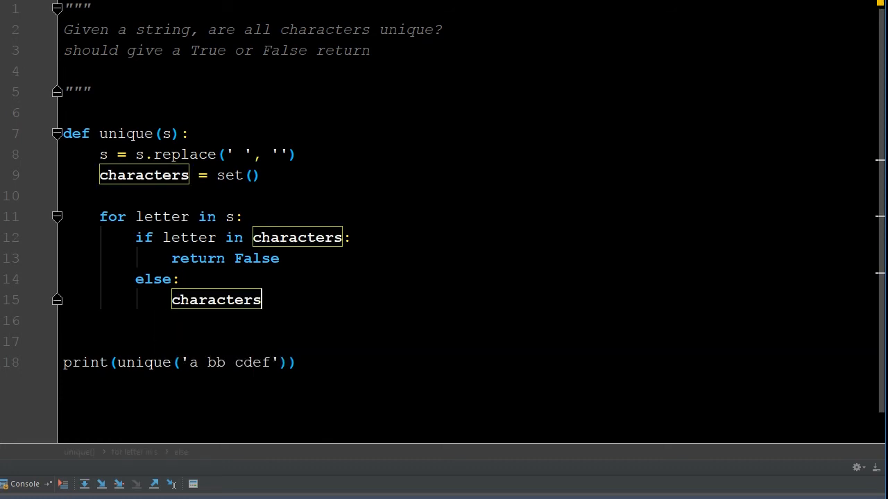
pyautogui.write('.add(')
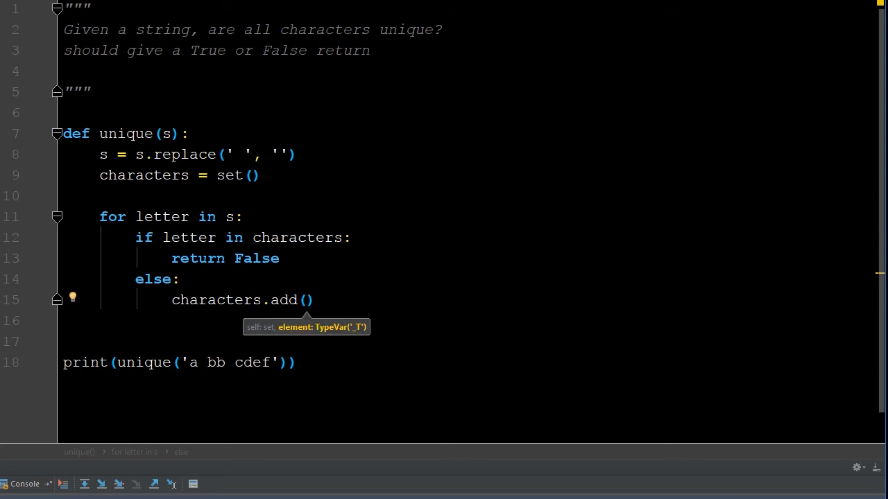
pyautogui.write('l')
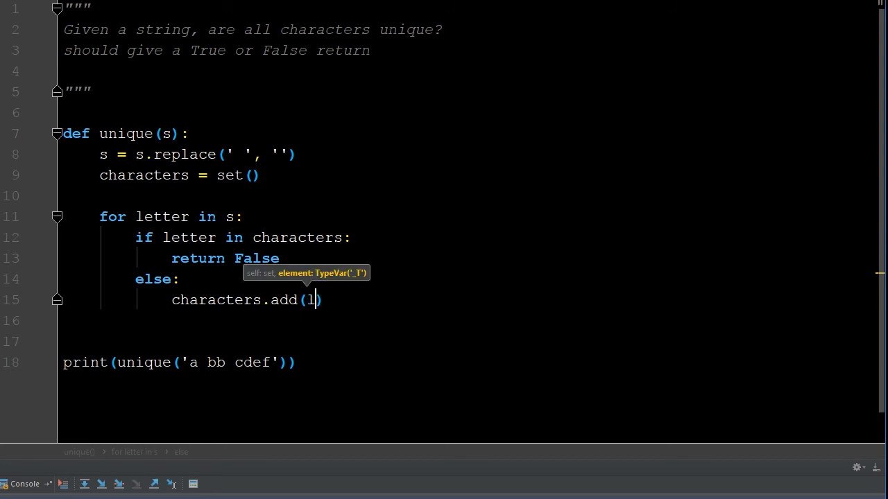
pyautogui.write('etter')
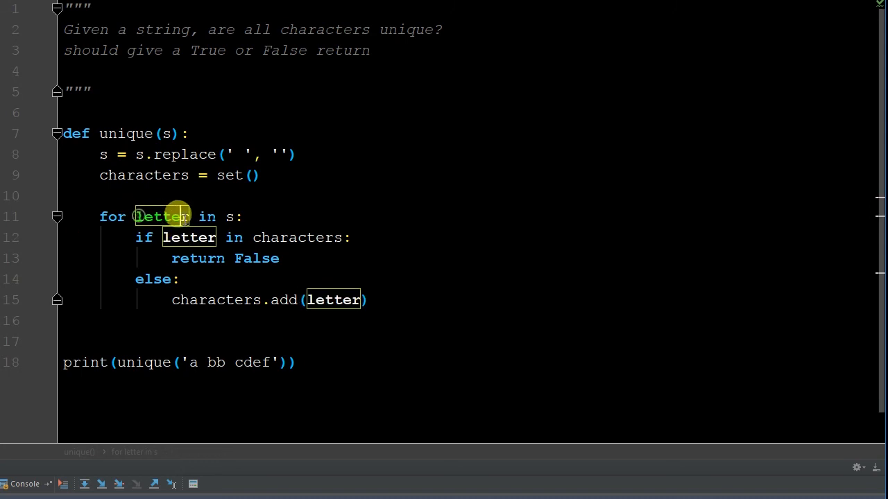
pyautogui.moveTo(222, 293)
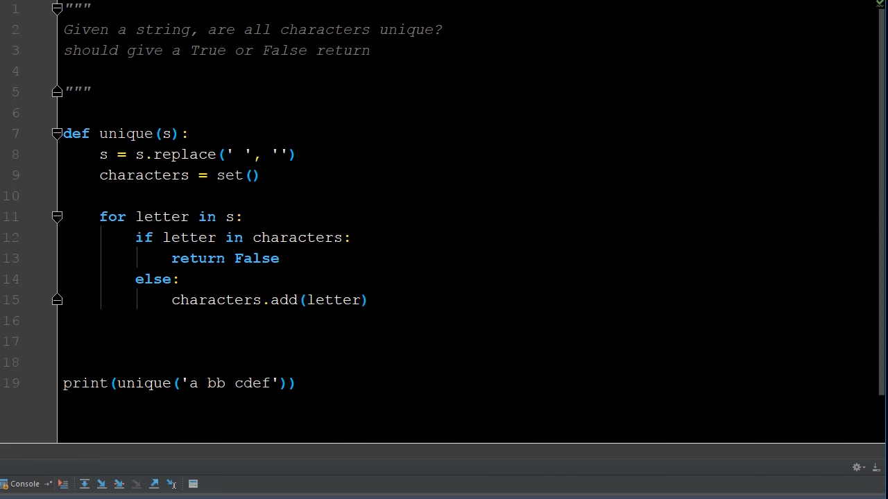
pyautogui.write('return True')
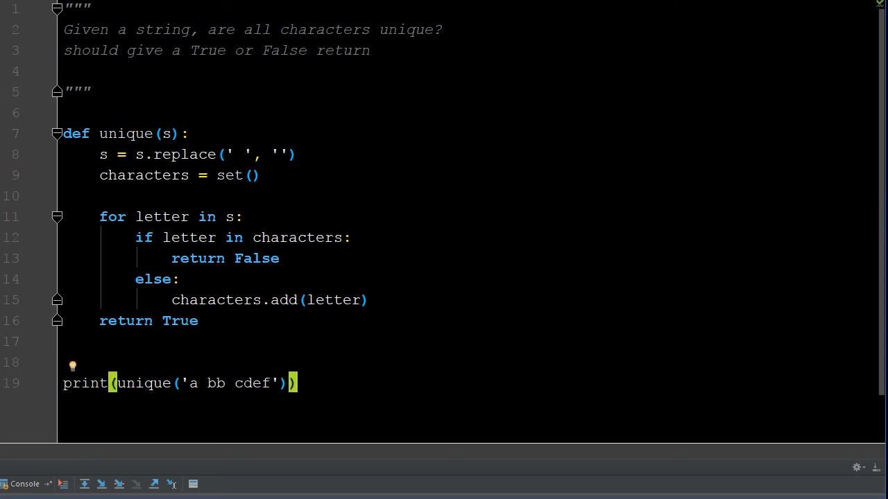
# Step: Run the script, then change the test string to 'i lkj rejw'
pyautogui.click(6, 310)
pyautogui.write('i')
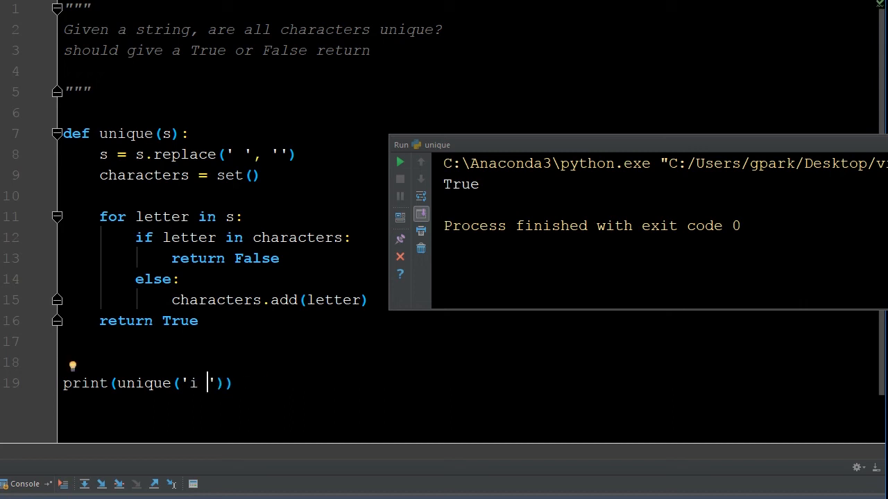
pyautogui.write('lj')
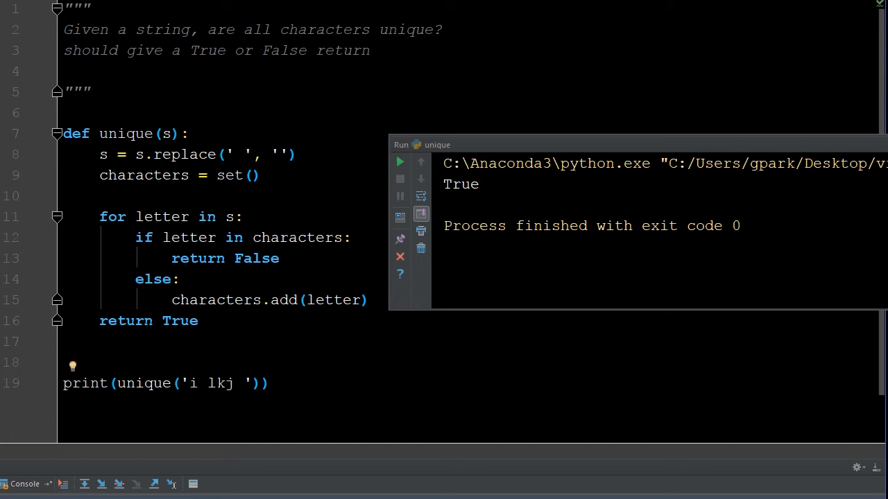
pyautogui.write('rew')
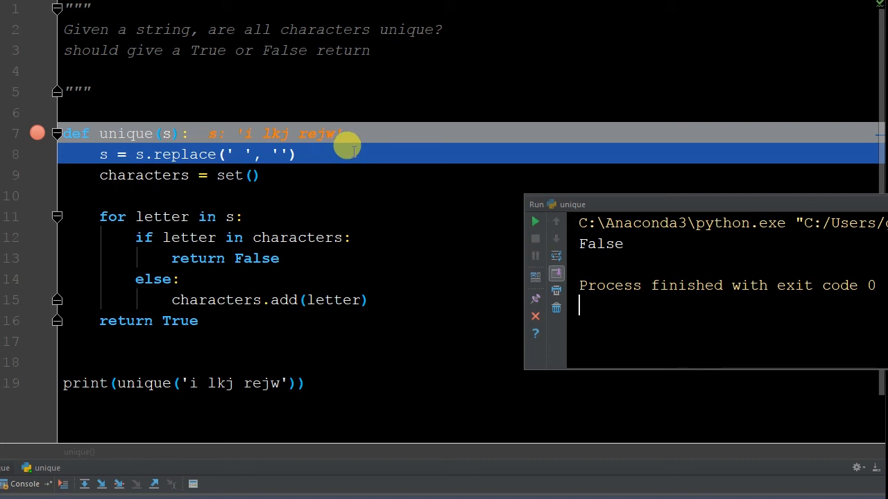
pyautogui.moveTo(321, 185)
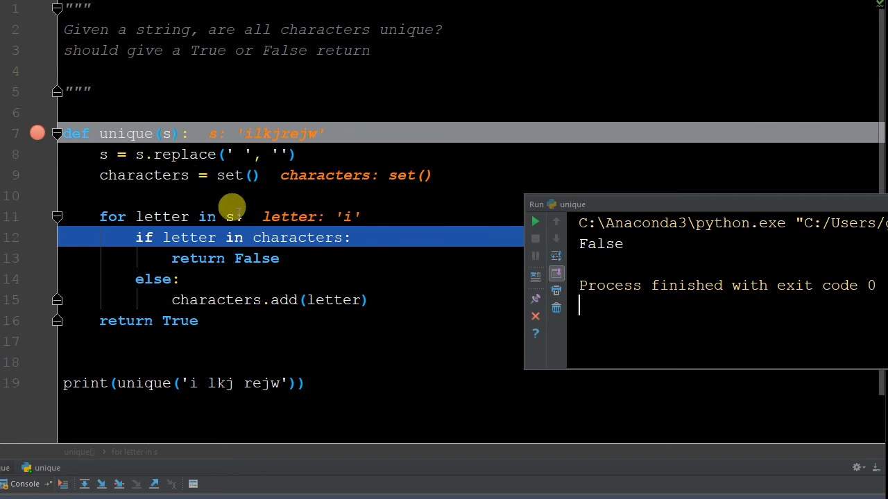
pyautogui.moveTo(415, 170)
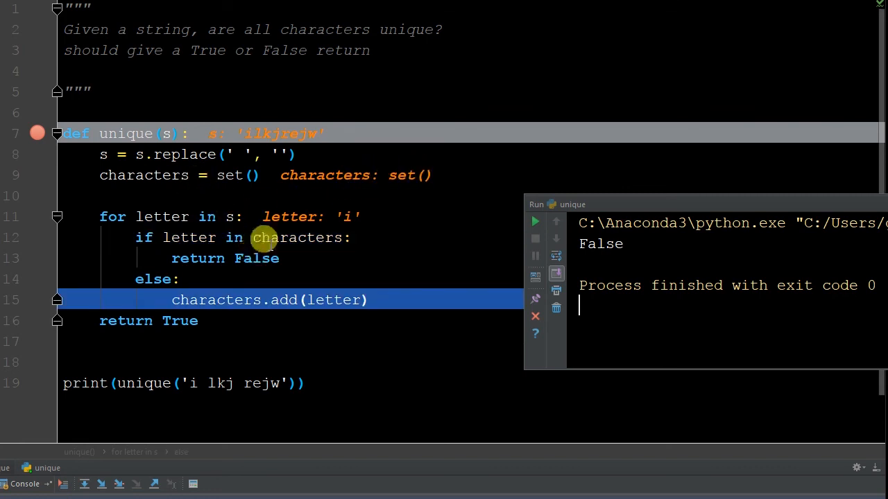
pyautogui.moveTo(157, 293)
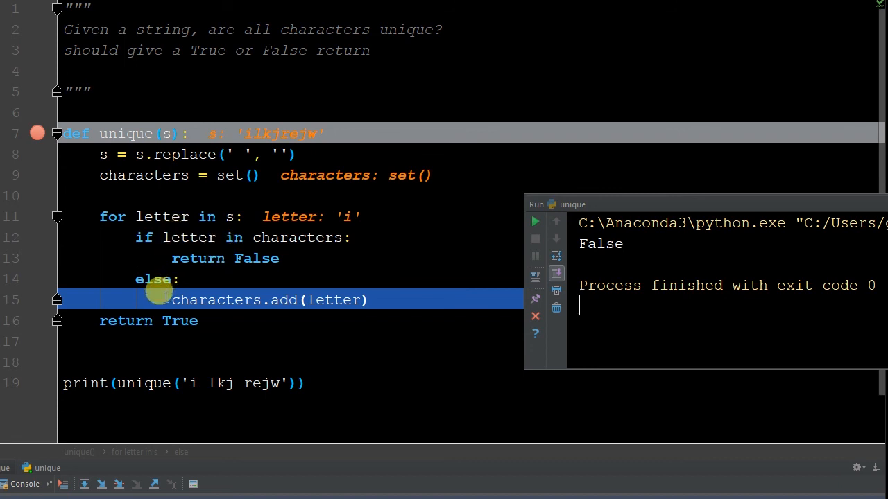
pyautogui.moveTo(314, 300)
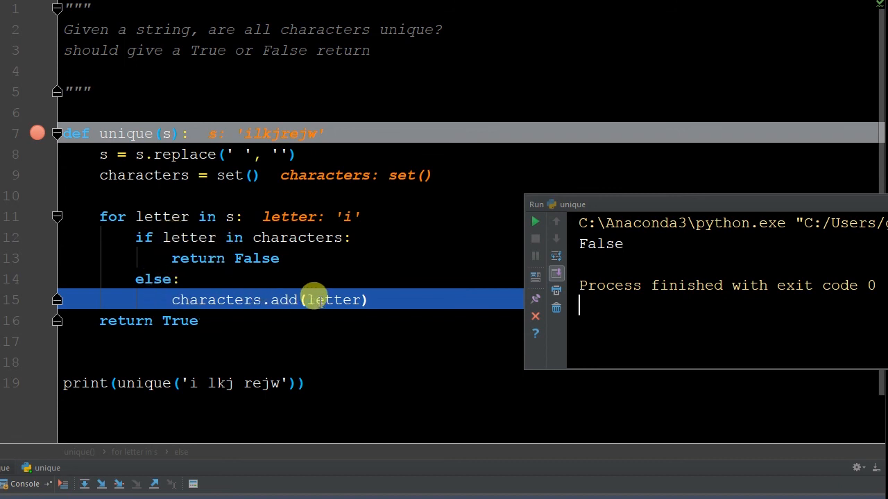
pyautogui.moveTo(423, 170)
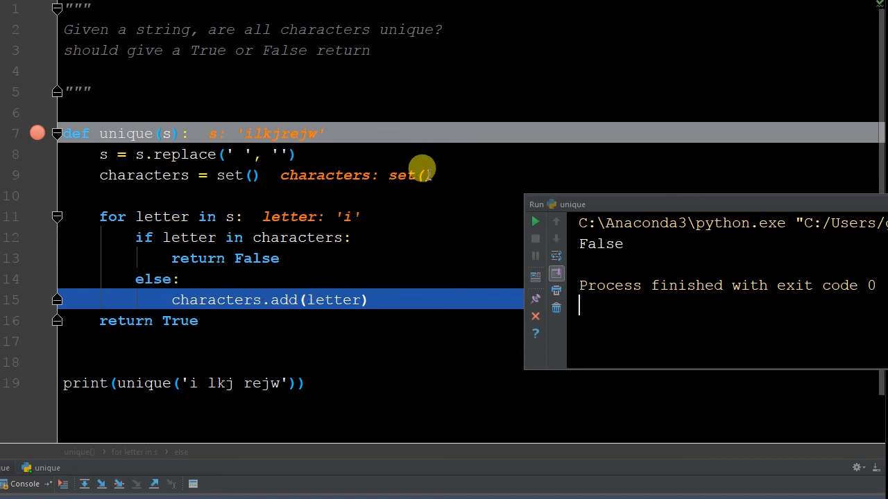
pyautogui.moveTo(399, 175)
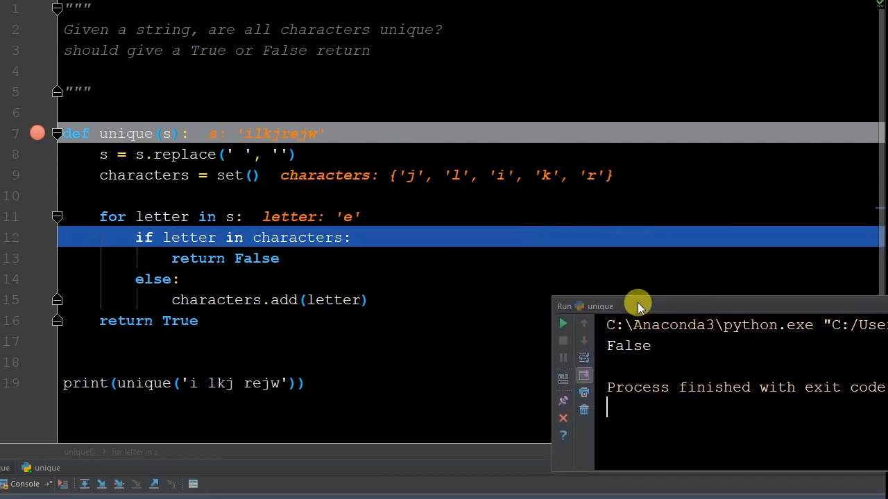
pyautogui.moveTo(641, 283)
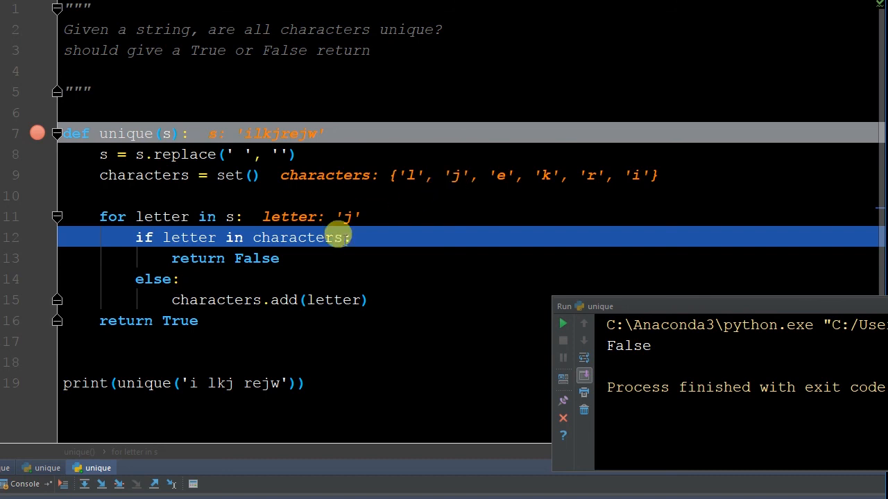
pyautogui.moveTo(423, 186)
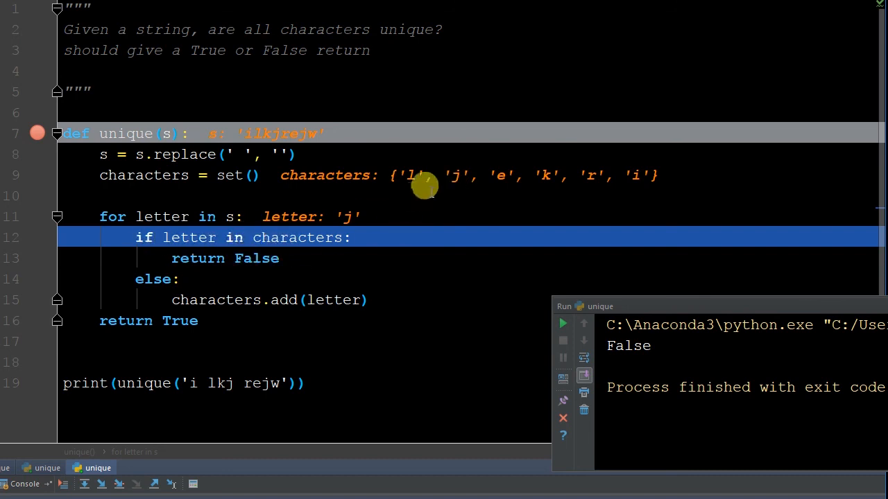
pyautogui.moveTo(337, 215)
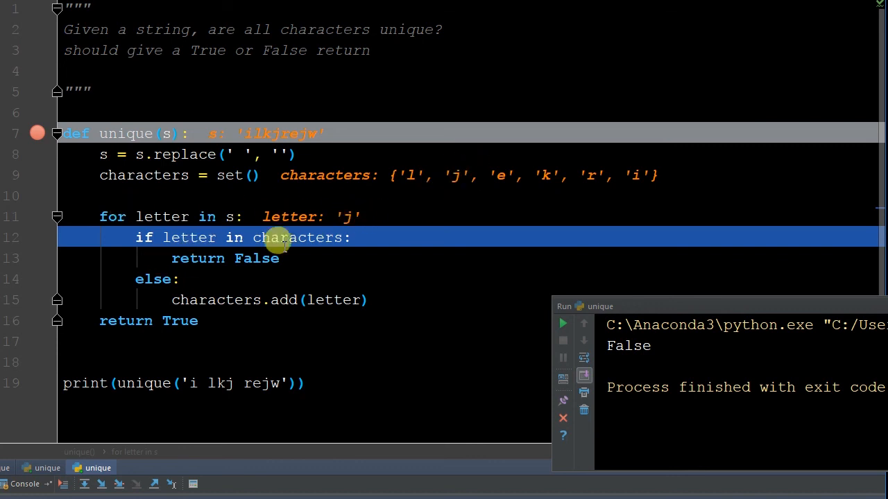
pyautogui.moveTo(170, 258)
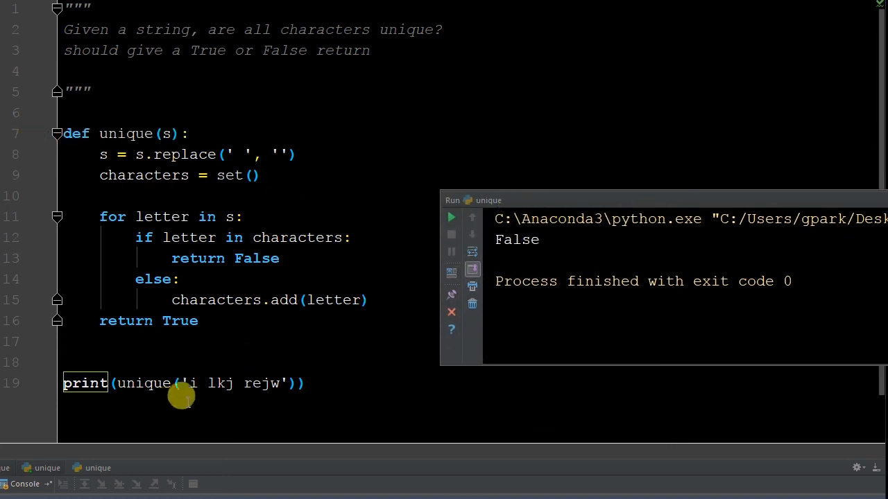
pyautogui.moveTo(263, 383)
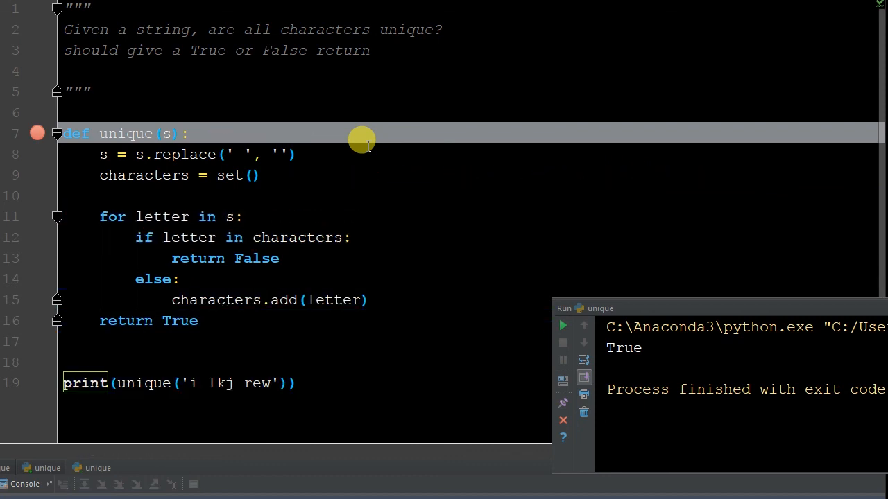
pyautogui.moveTo(568, 286)
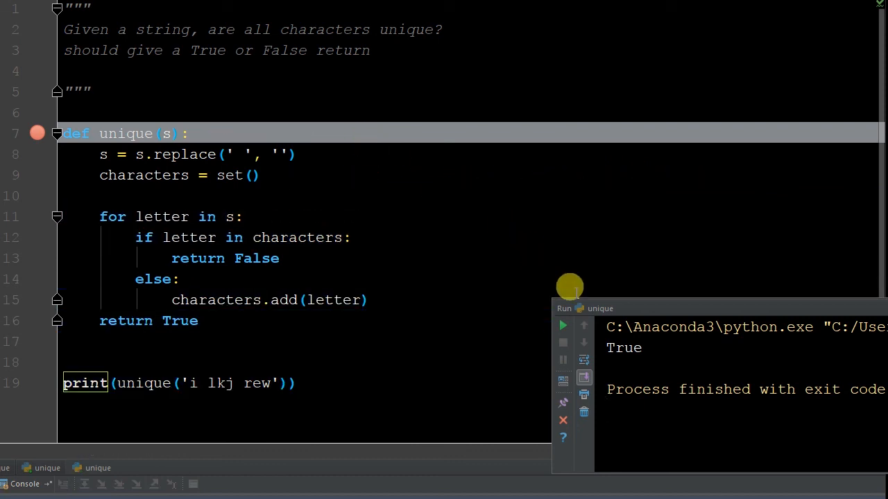